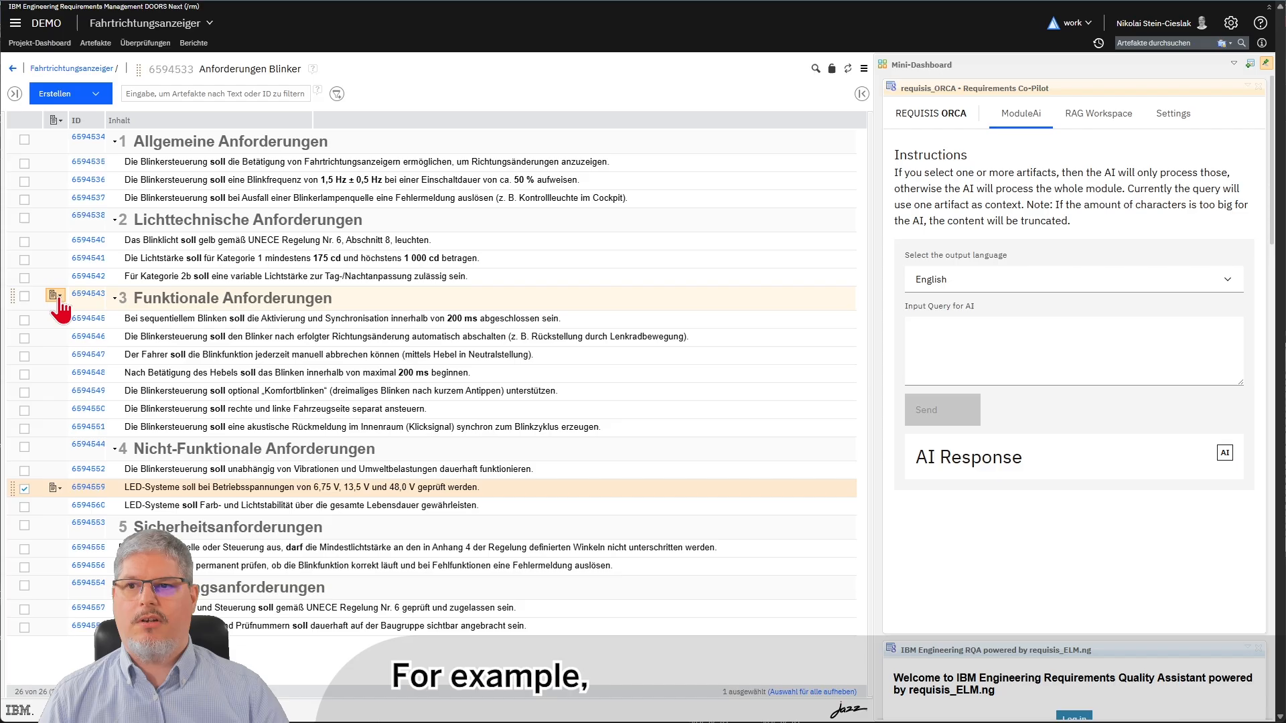
Select the Funktionale Anforderungen heading and its requirements, leaving out the LED operating voltage requirement
click(24, 320)
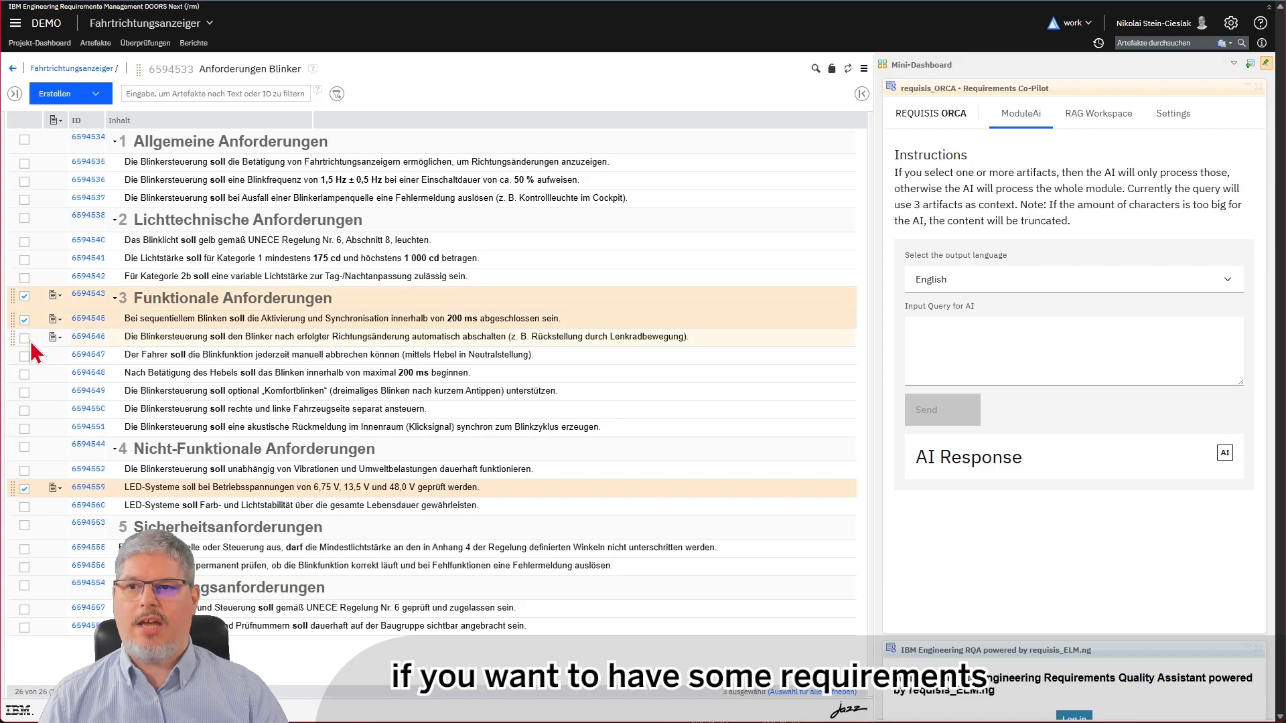
click(24, 336)
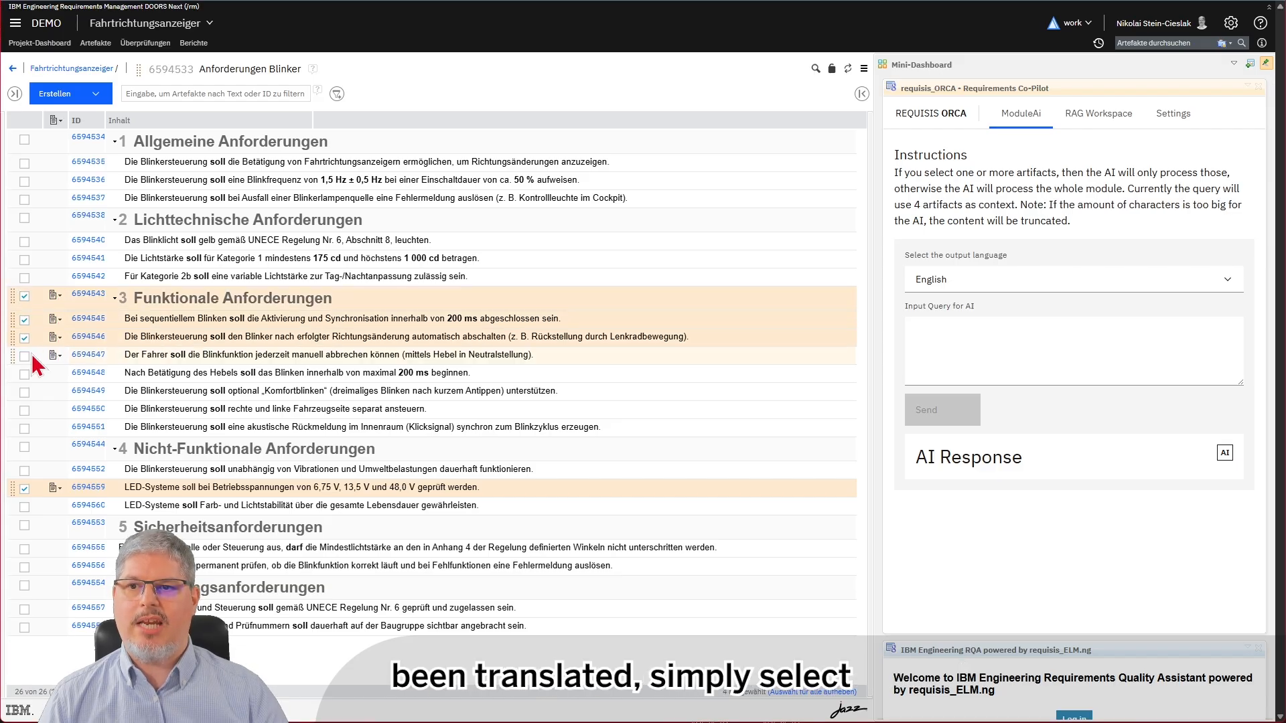
click(24, 391)
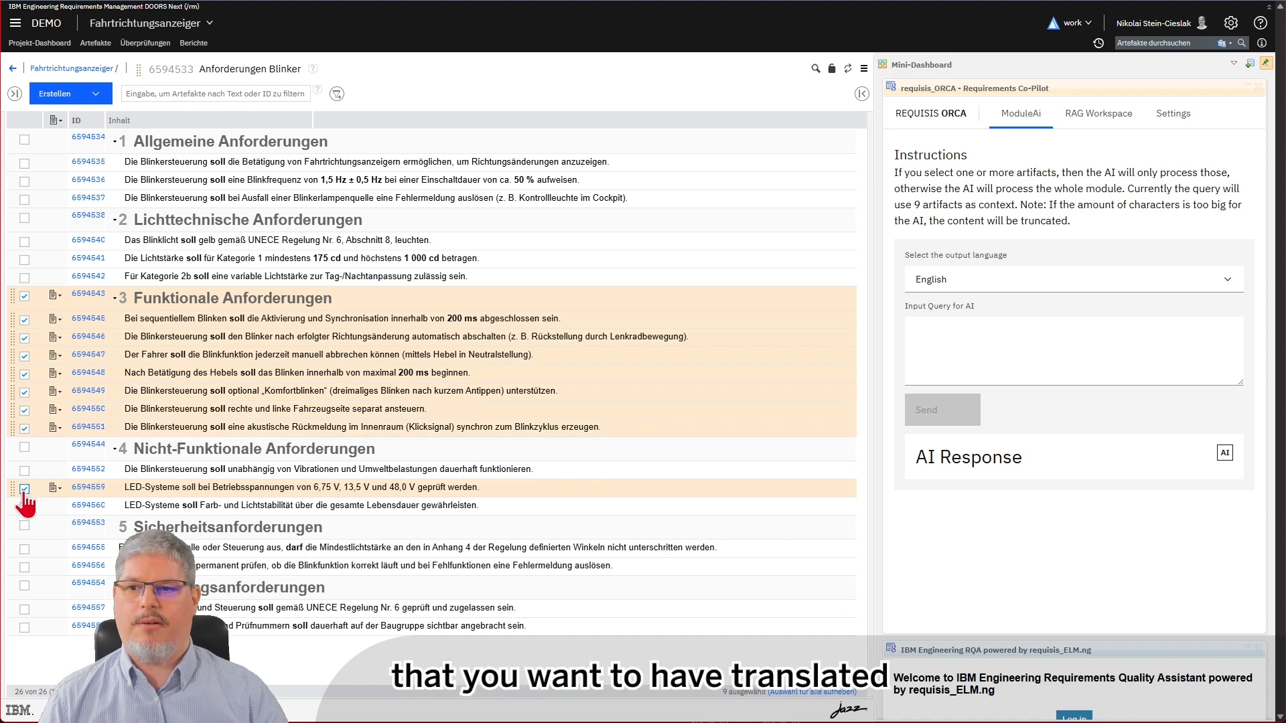
click(24, 486)
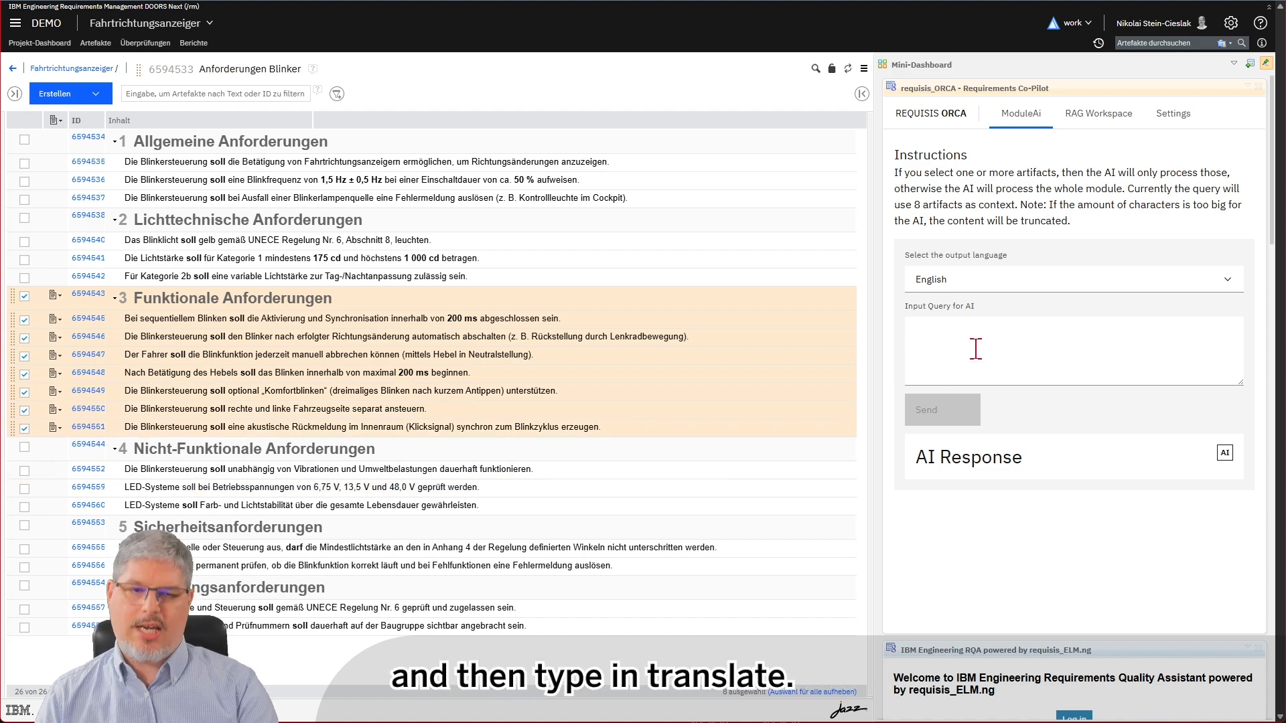
Send a 'translate' query to the ModuleAi co-pilot for the selected artifacts
text(translate)
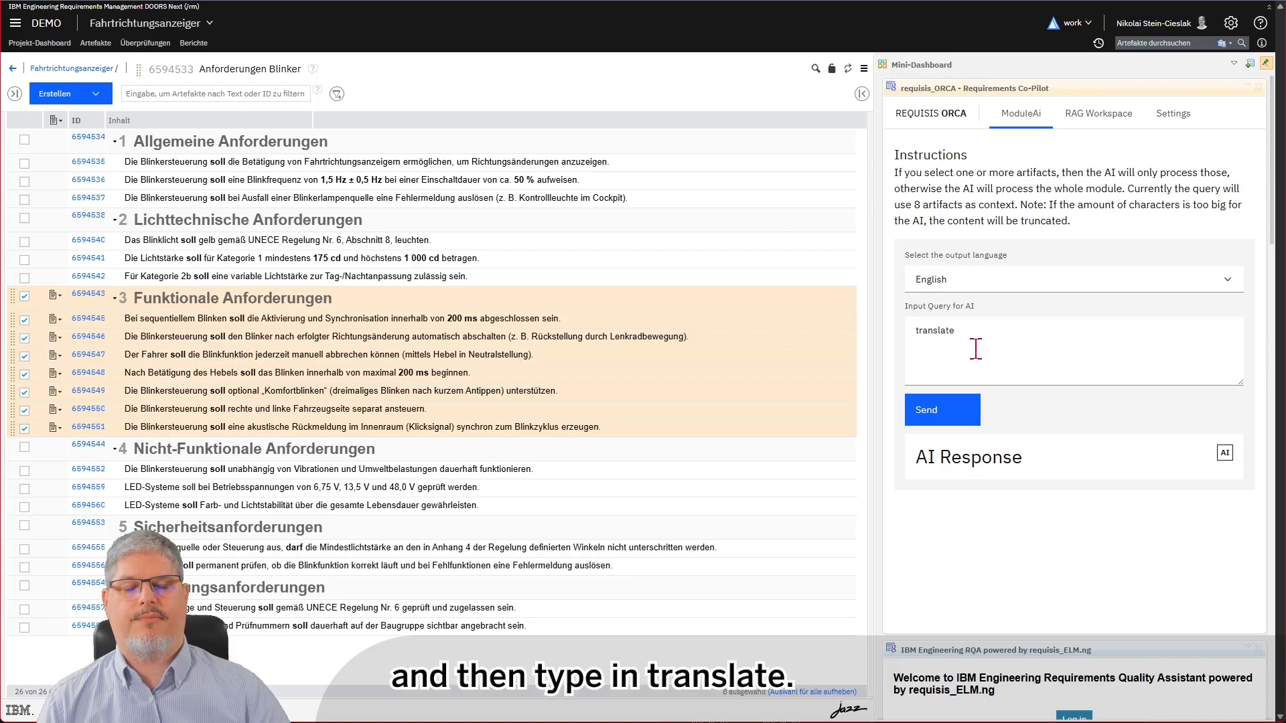
click(942, 410)
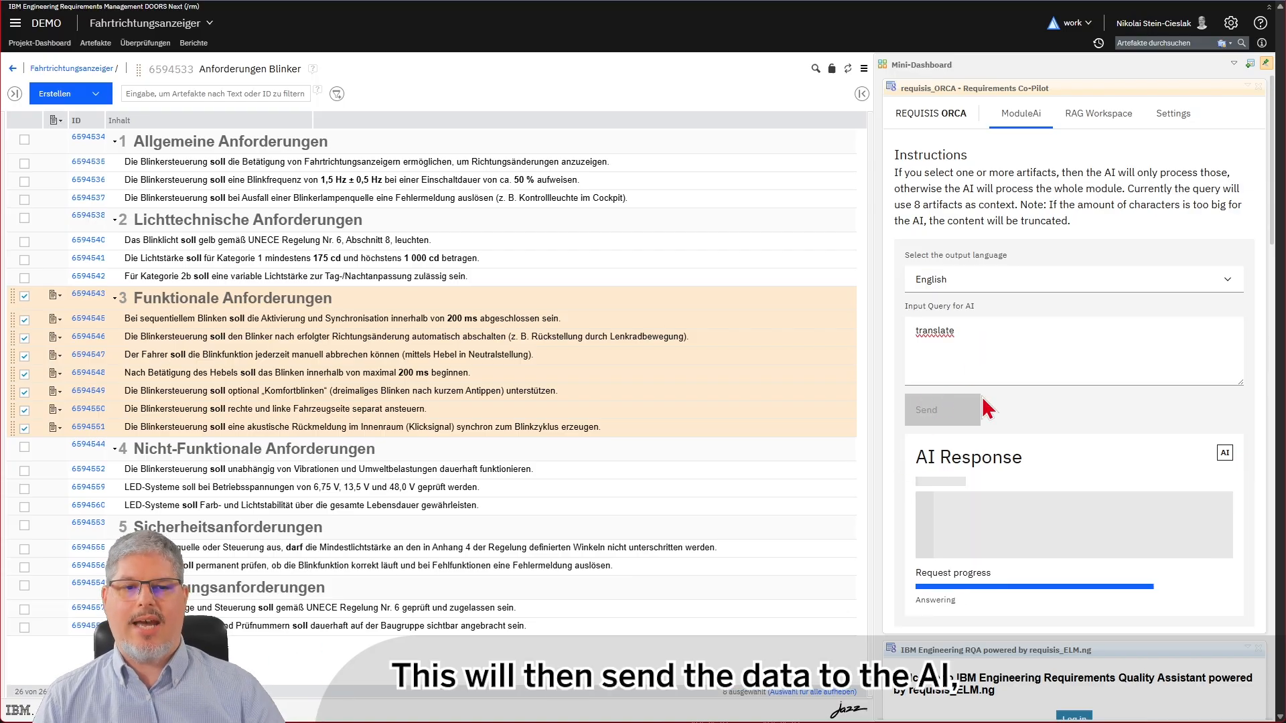
Update requirements 6594551, 6594550 and 6594549 with the AI's English translations
click(942, 410)
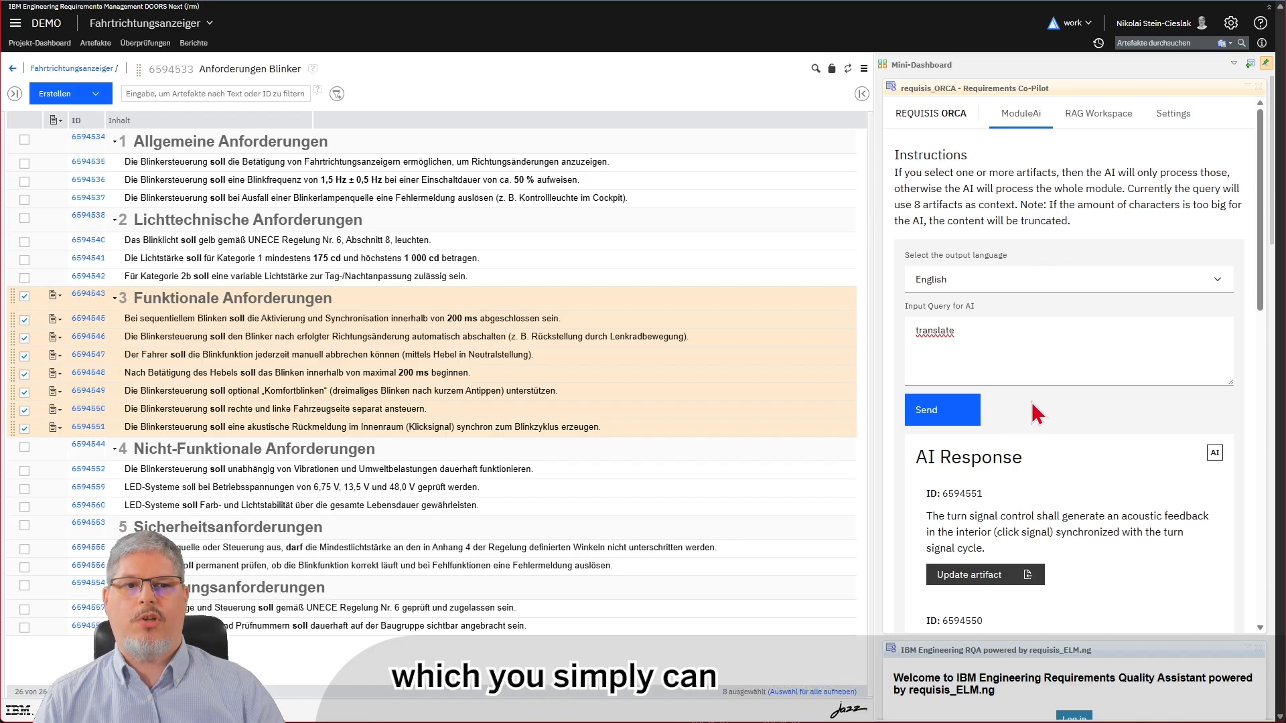
click(985, 575)
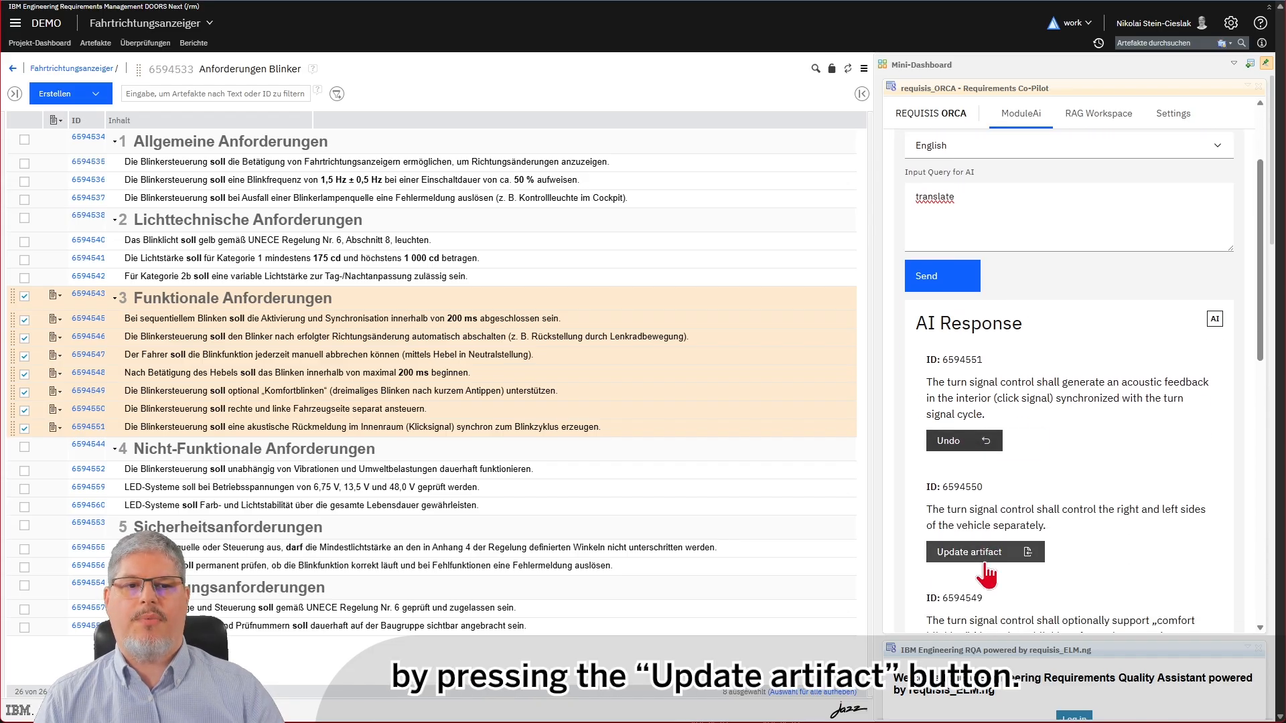
click(985, 551)
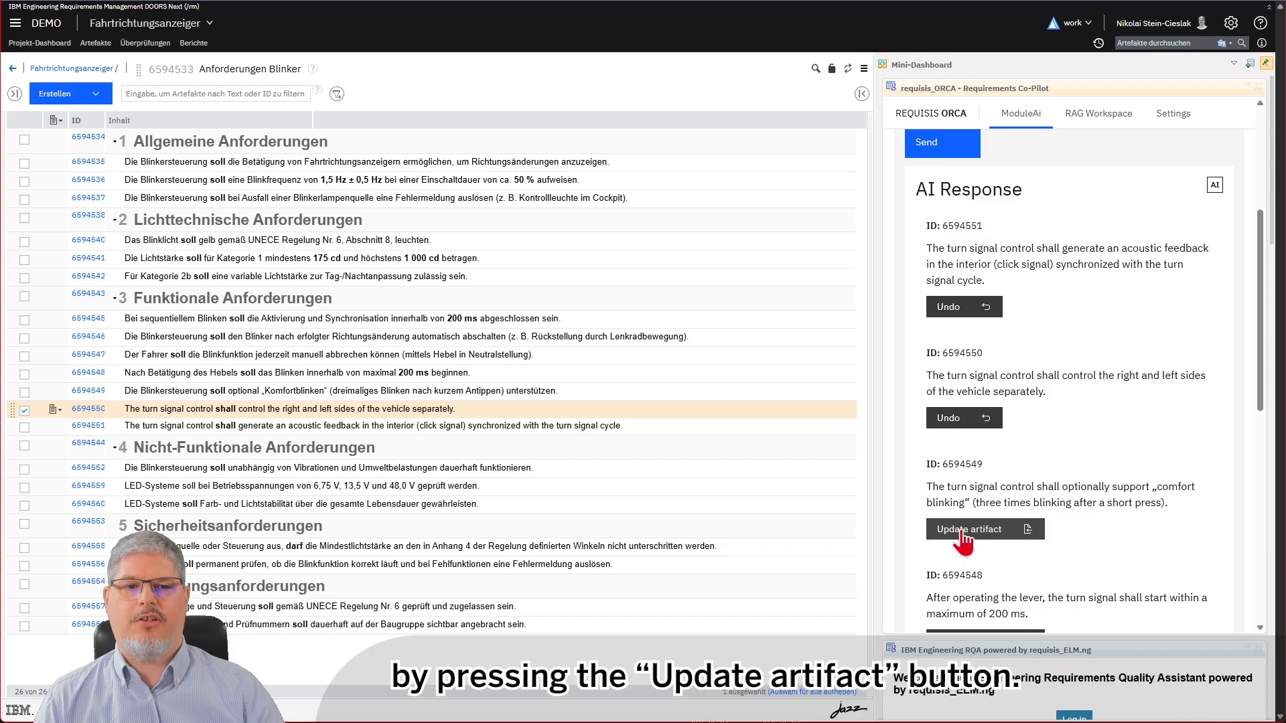
click(982, 528)
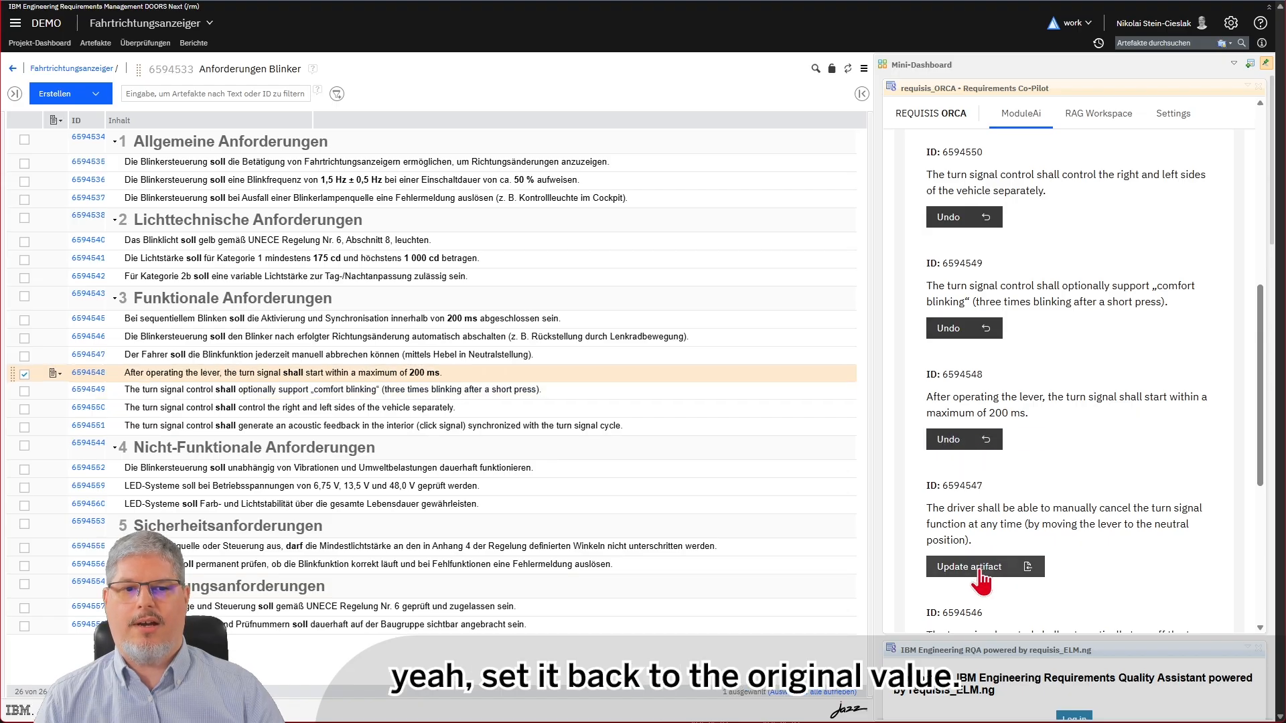
Update requirements 6594547, 6594546 and the heading to Functional Requirements in English
click(968, 565)
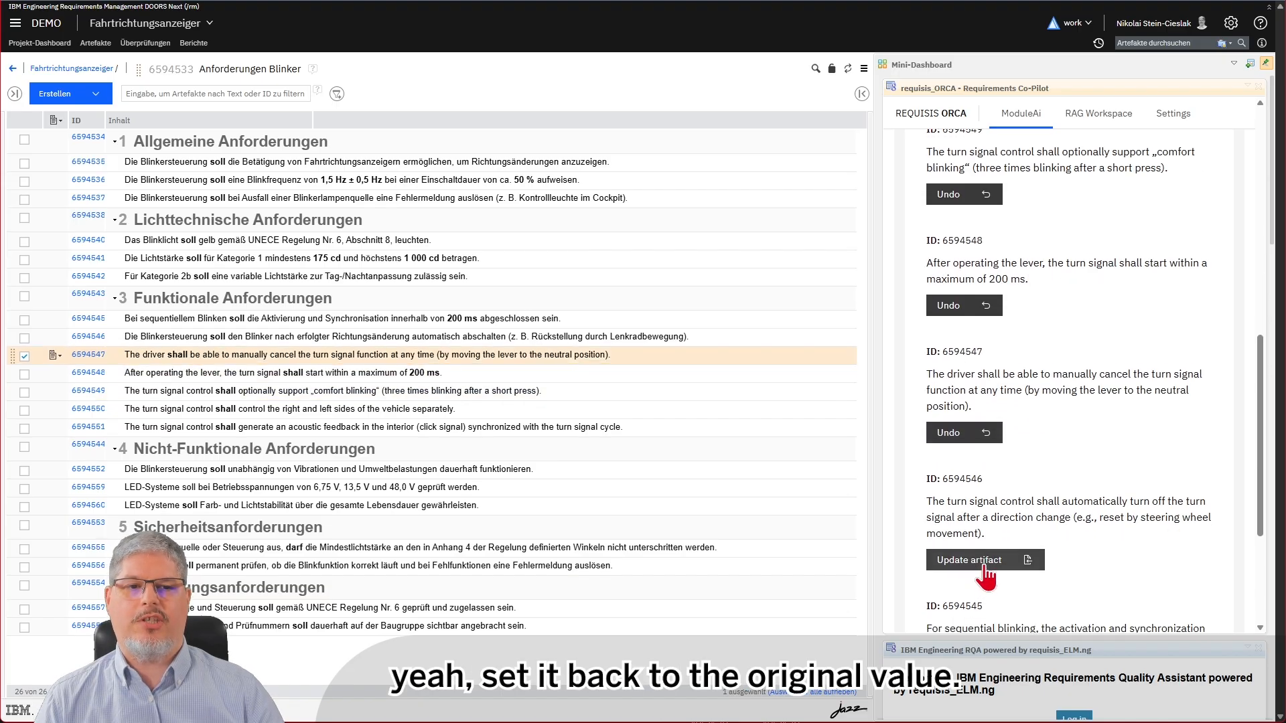
click(969, 560)
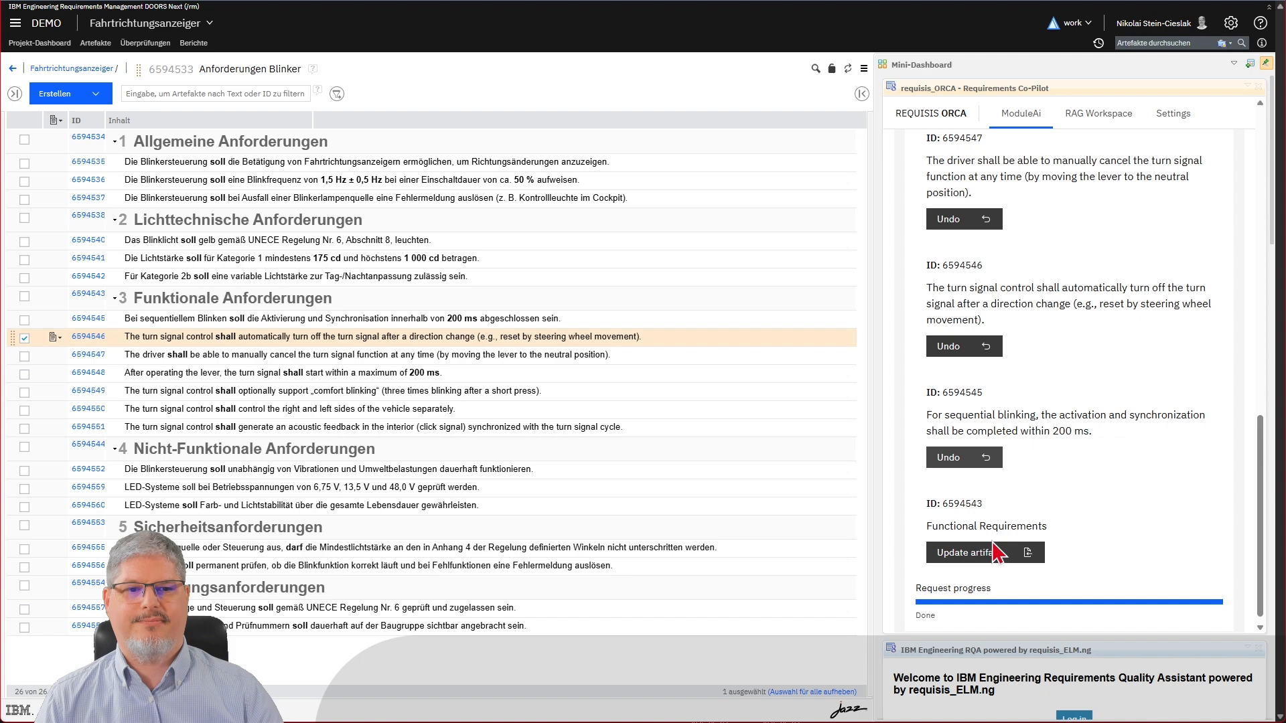
click(963, 552)
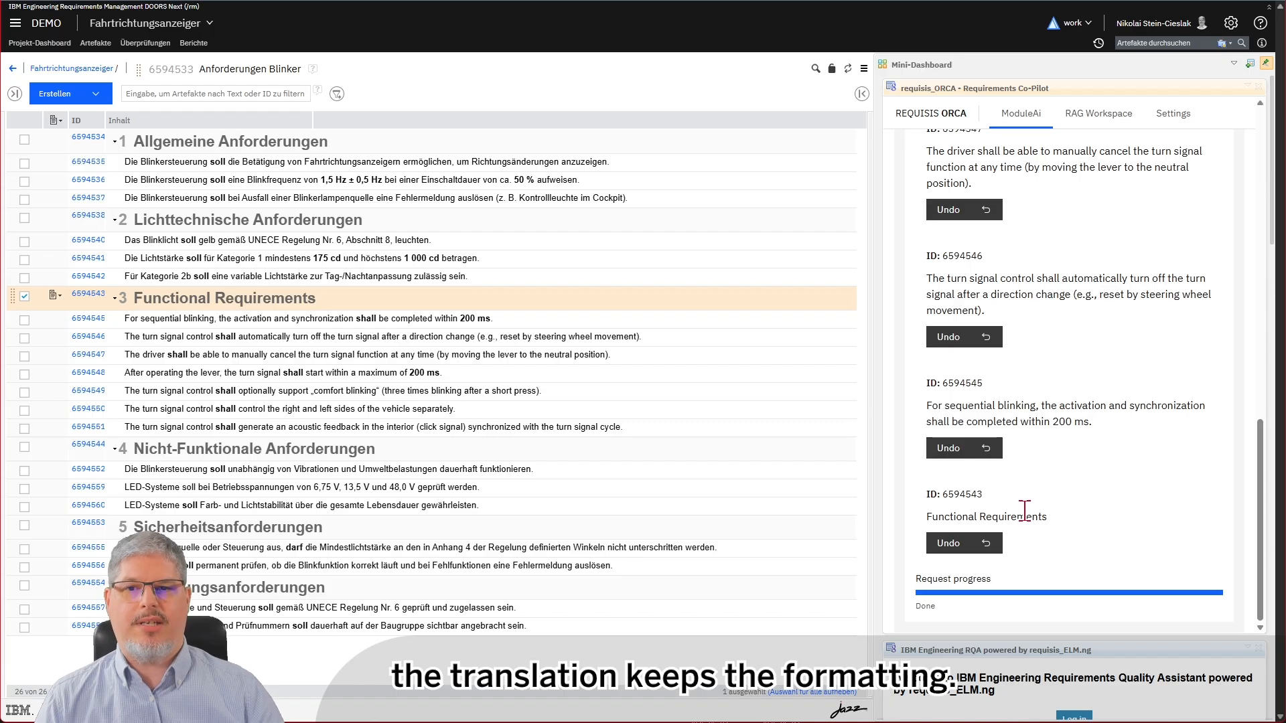
click(328, 319)
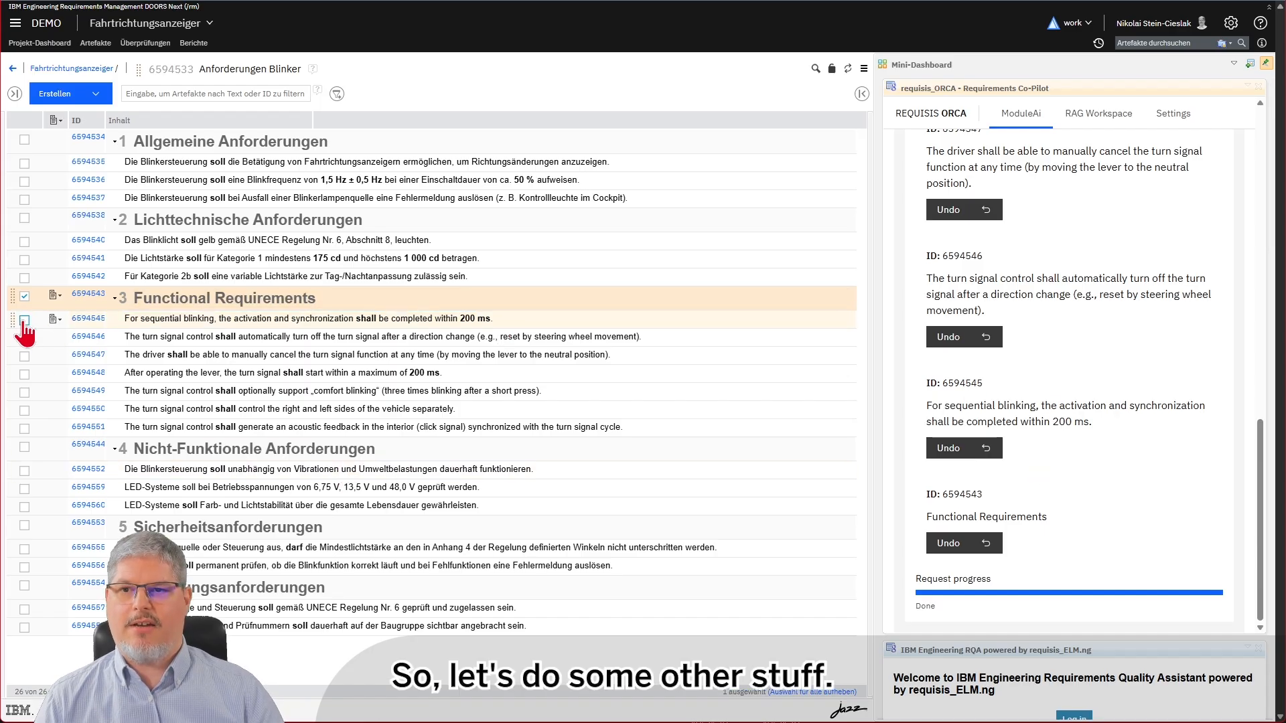
Reselect the chapter and send 'please write some additional requirements that i have missed' to the AI
click(24, 354)
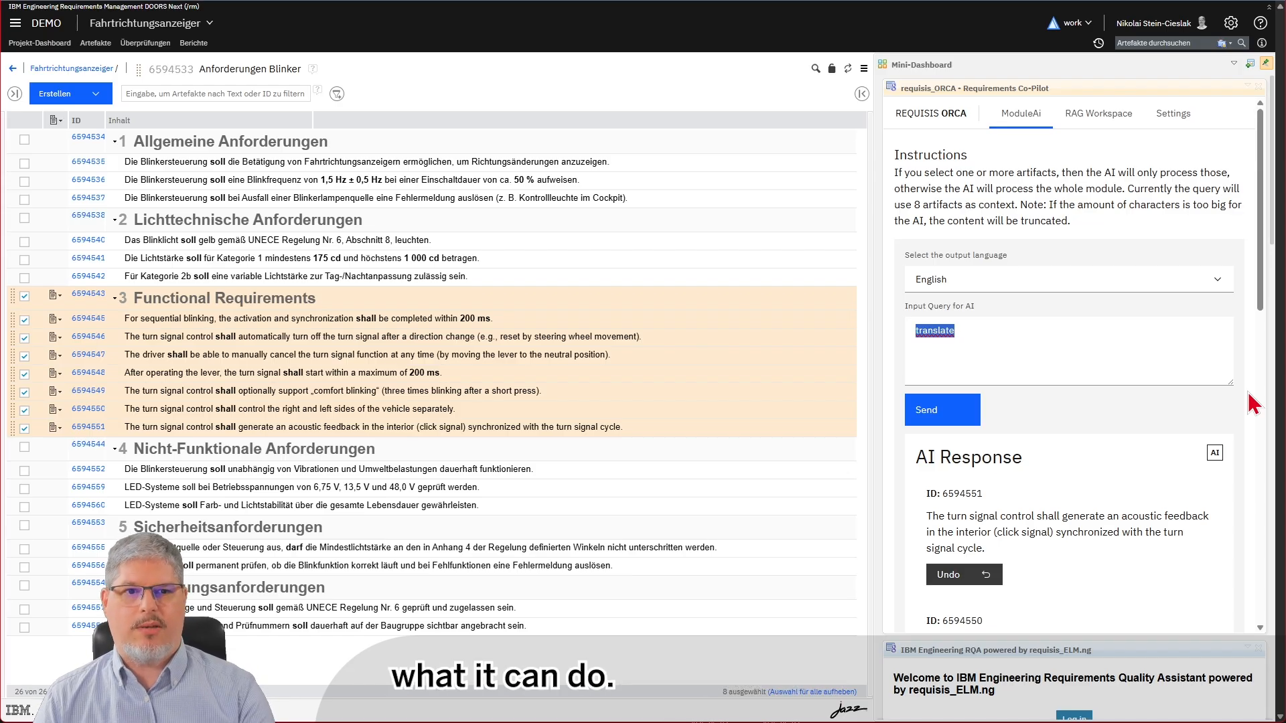
text(o)
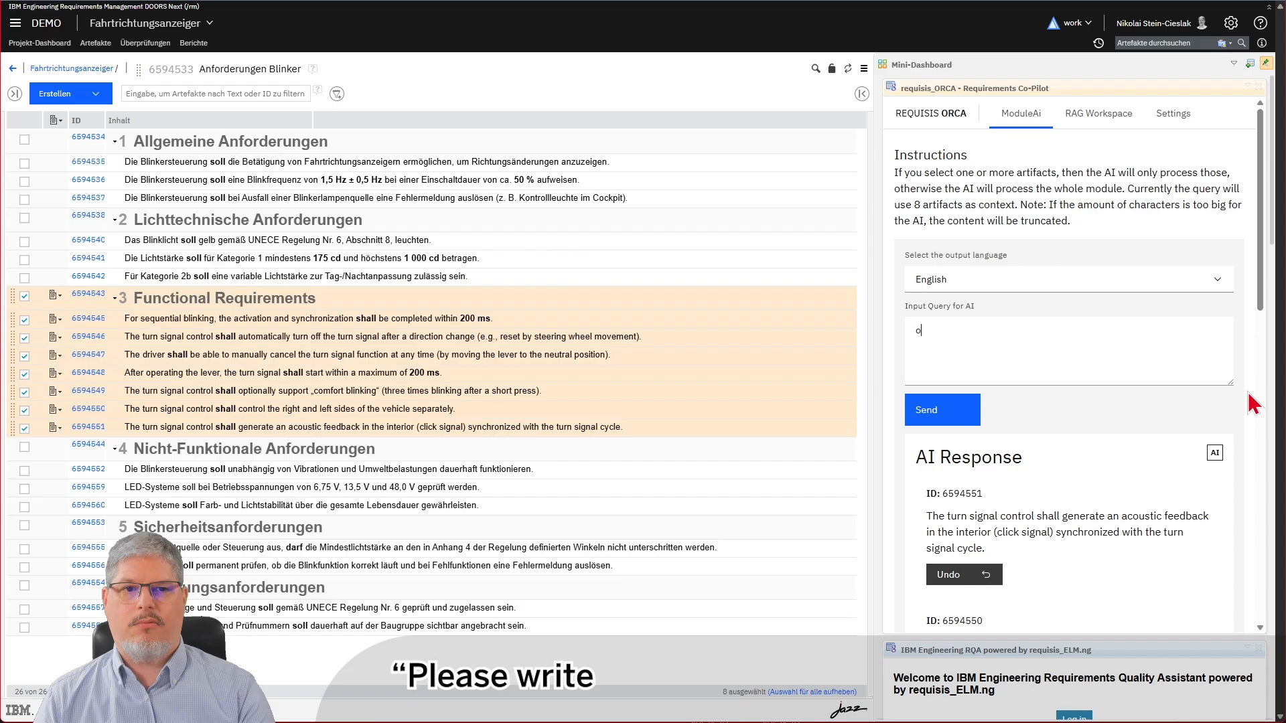
text(please wirte some)
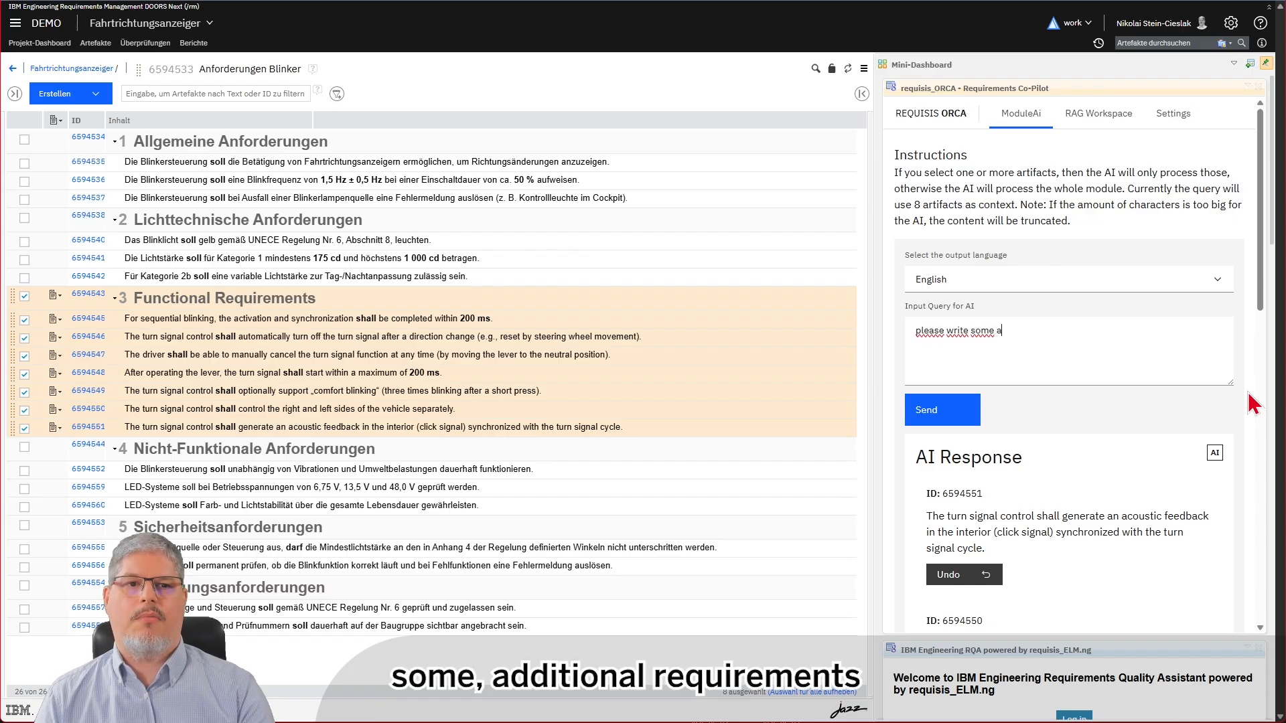
text(additional requirements that i h)
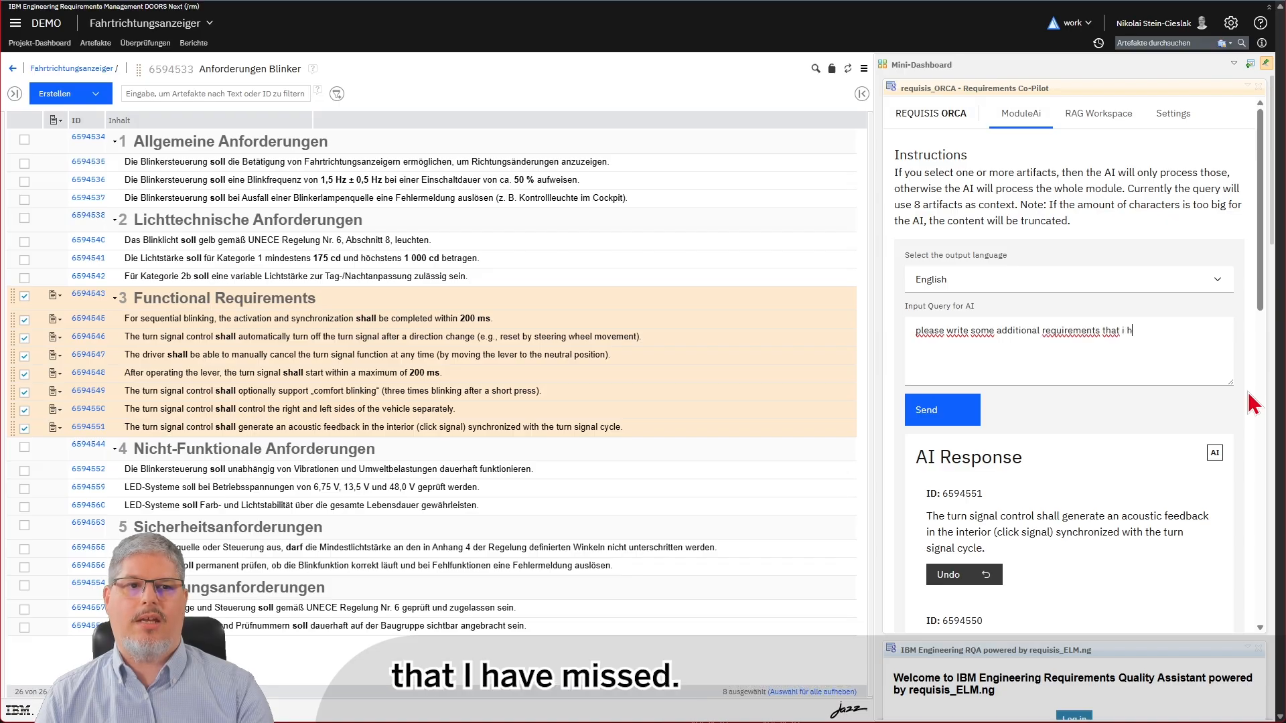
text(ave missed)
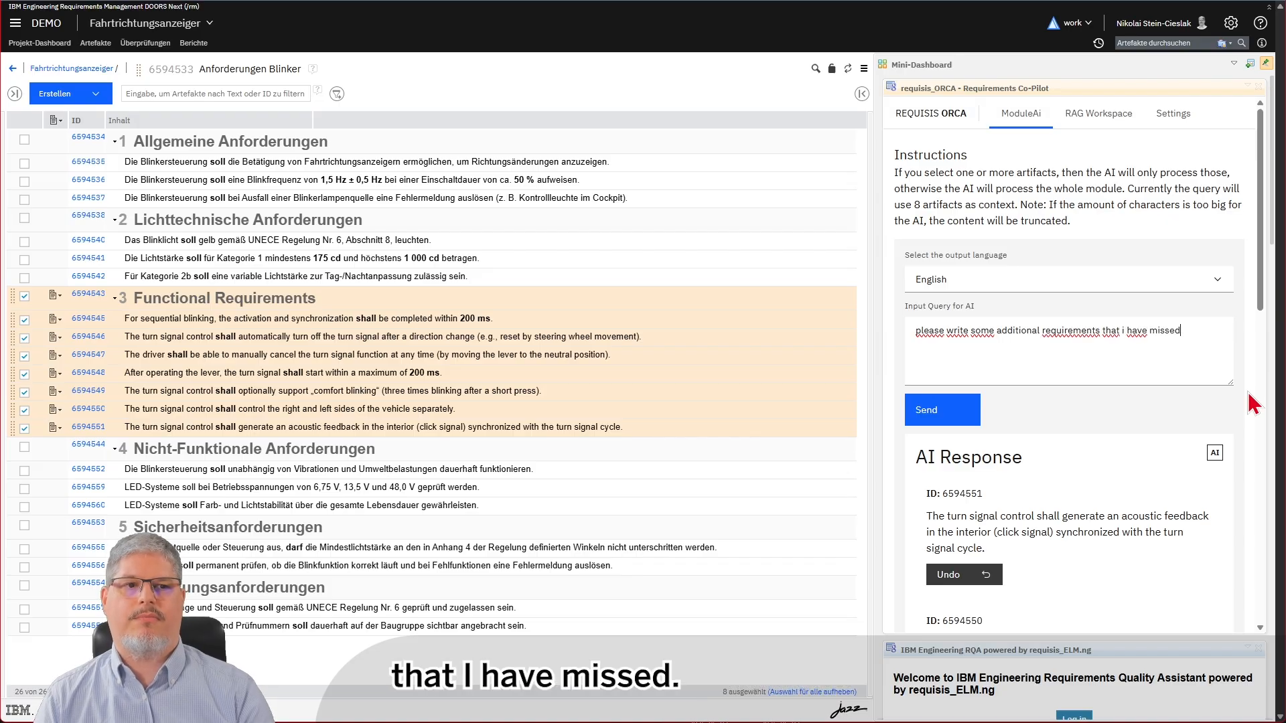
click(941, 410)
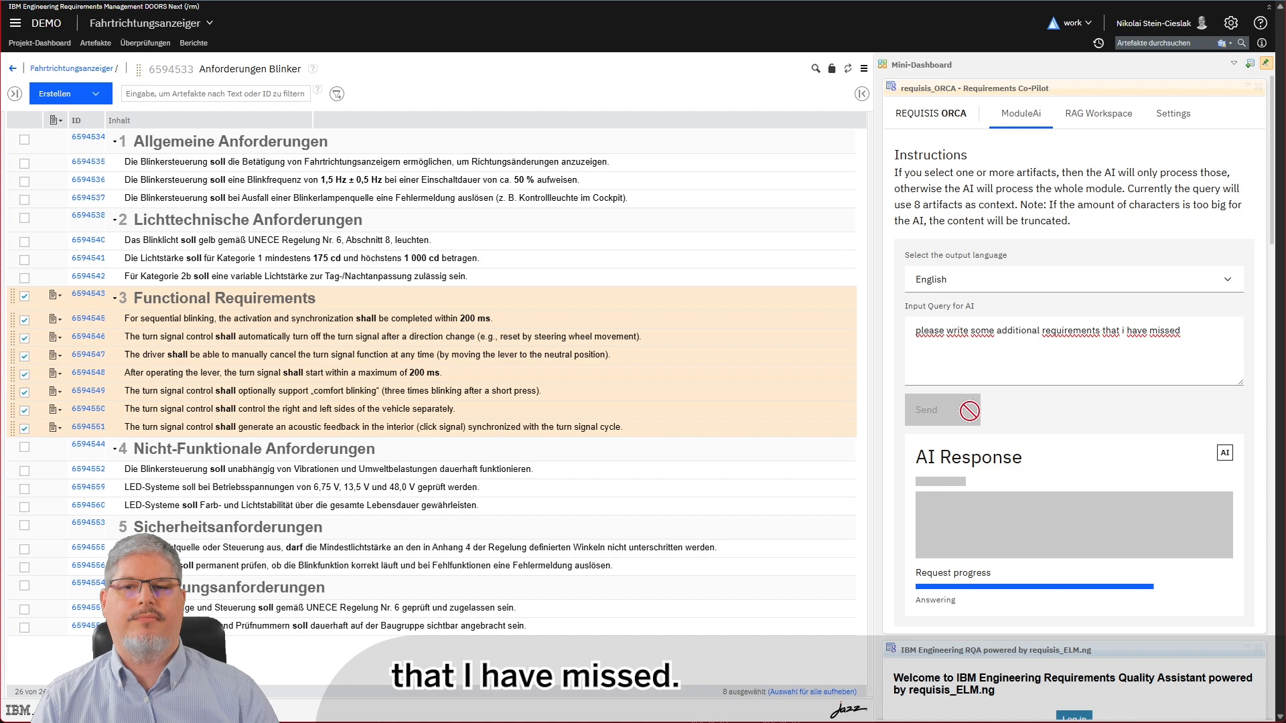
mouse_move(1053, 413)
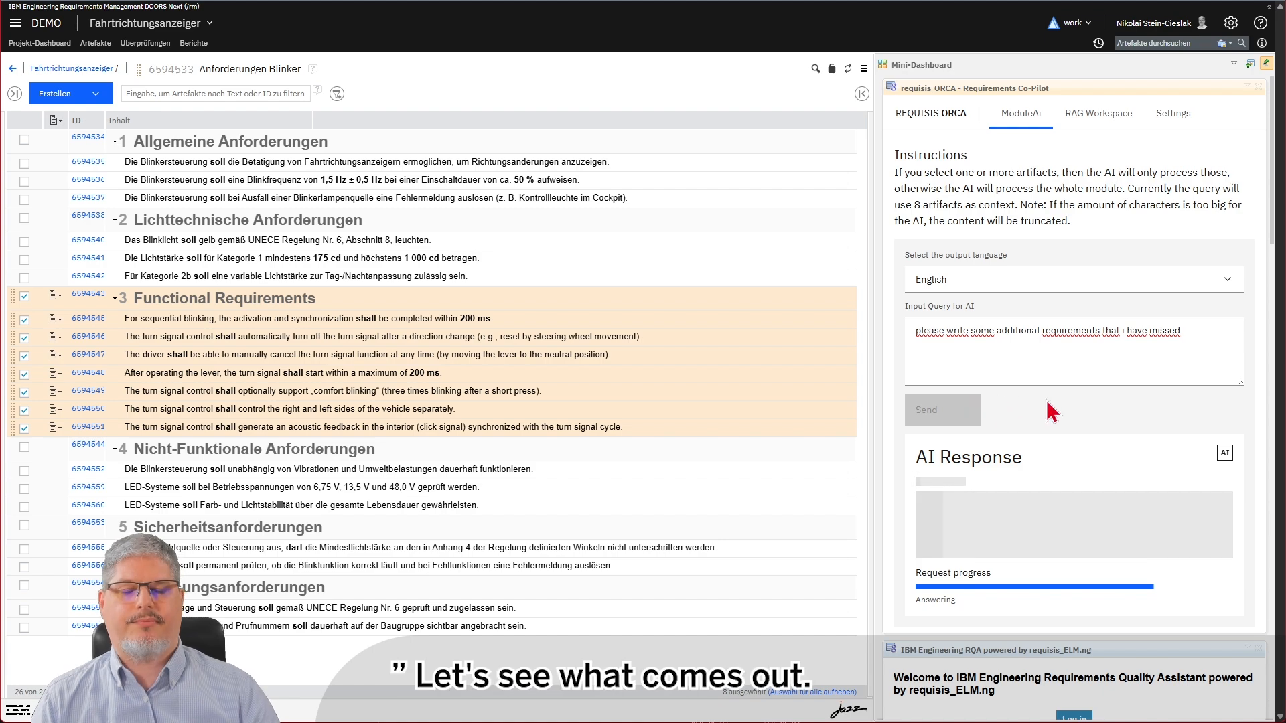
Set the placement of the generated requirements to After the click-signal requirement
click(942, 410)
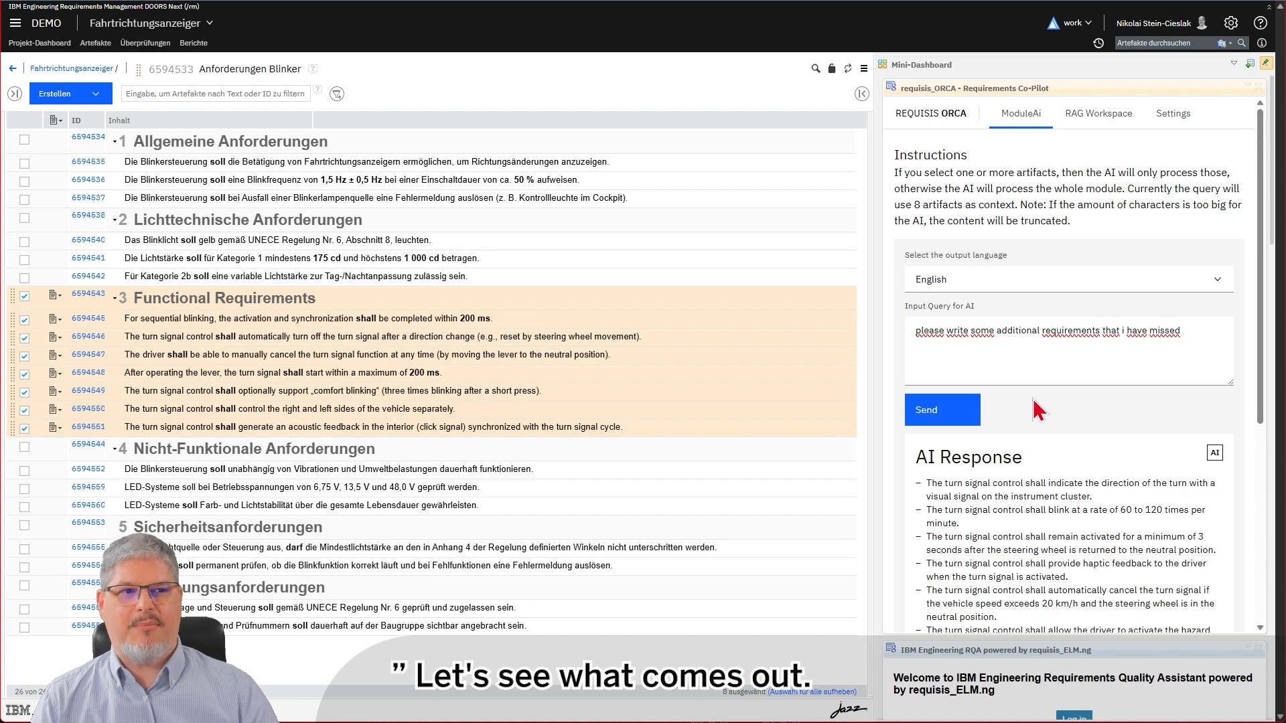
scroll(down, 3)
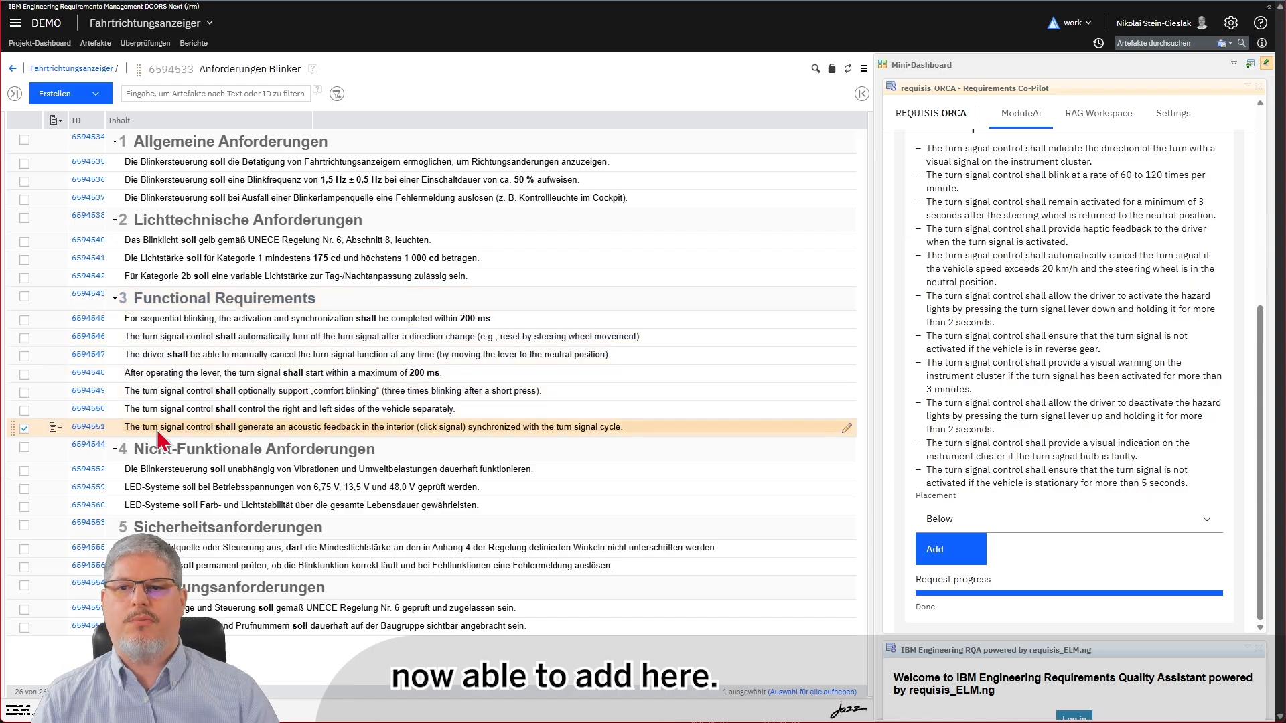
click(1067, 520)
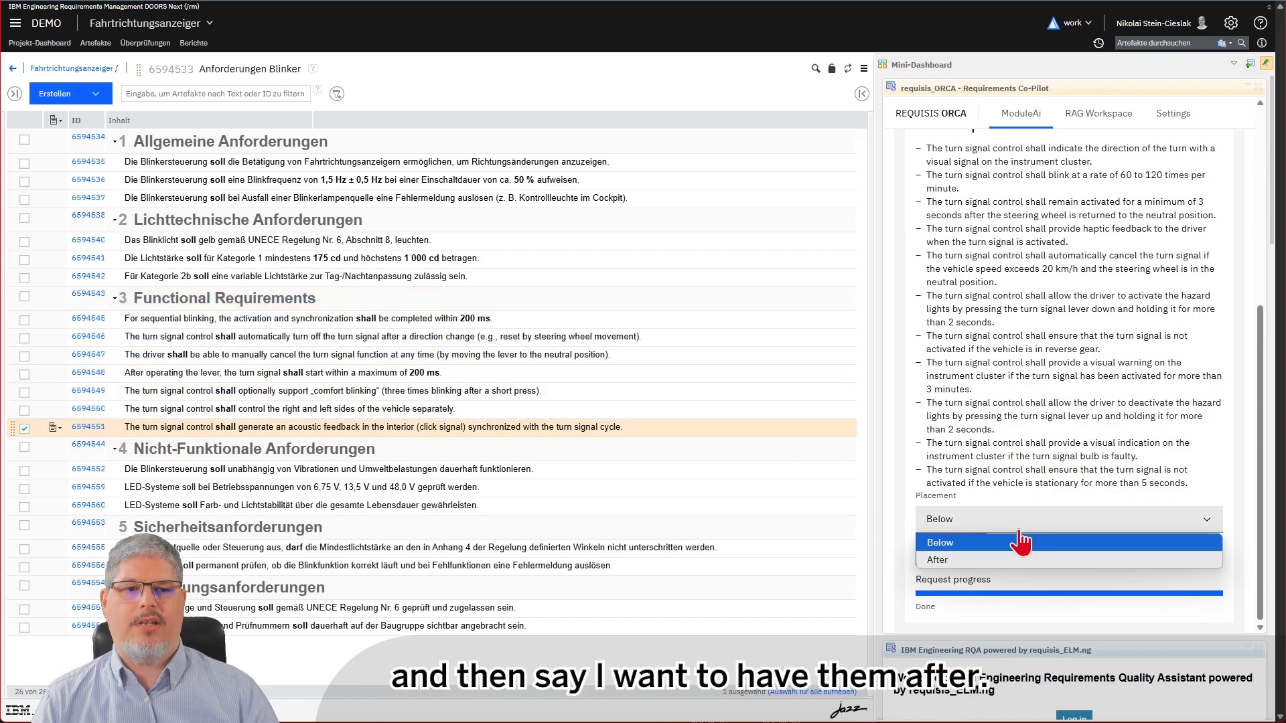
click(937, 560)
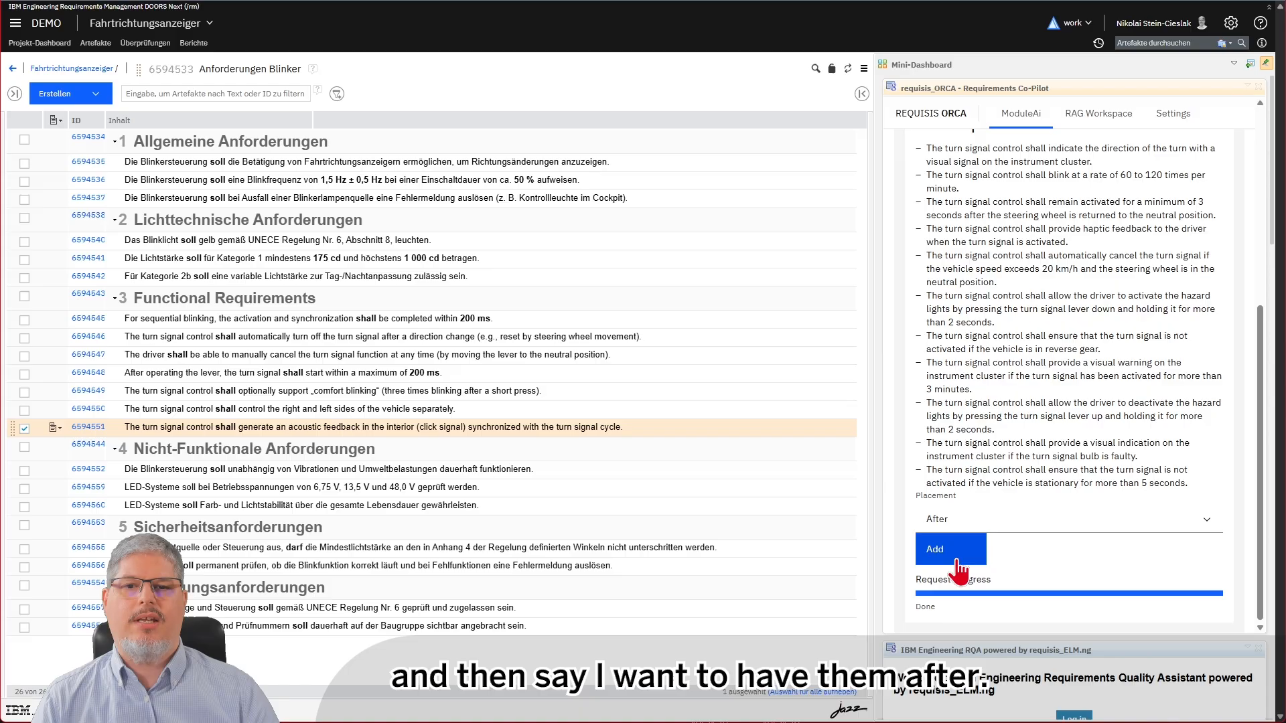
Add the AI-suggested turn-signal requirements into the Functional Requirements chapter
click(950, 549)
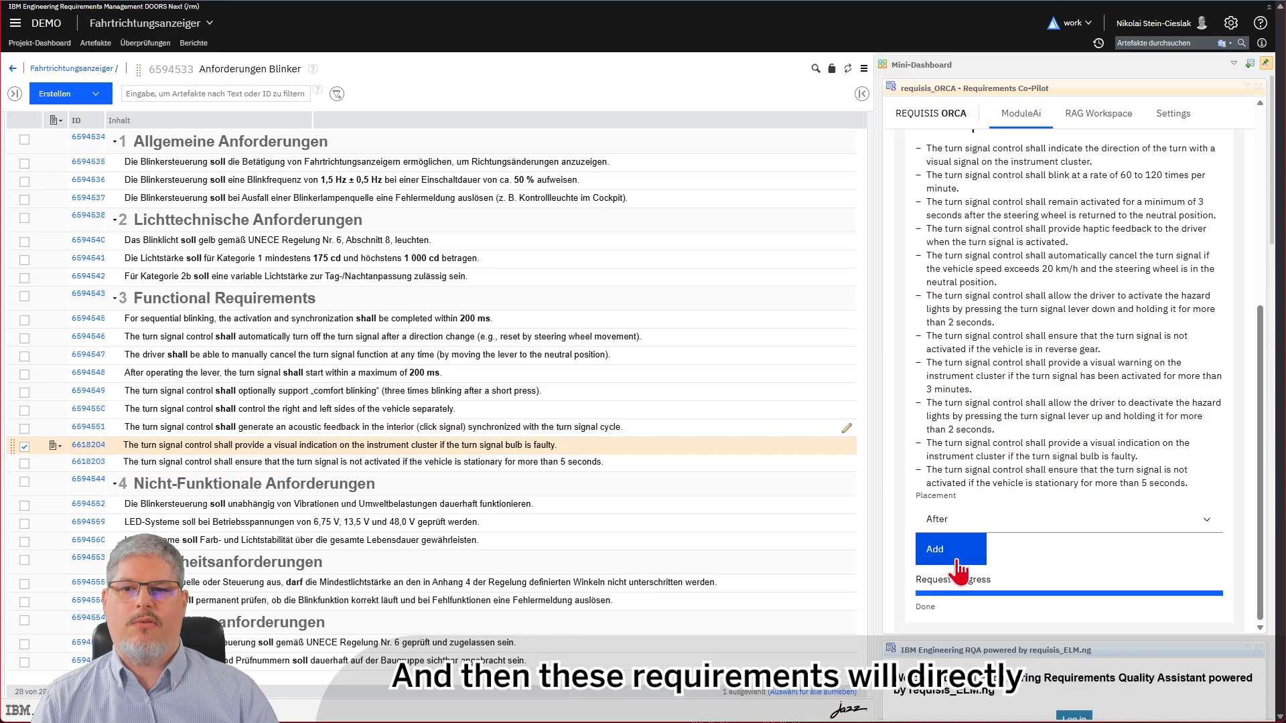
click(950, 549)
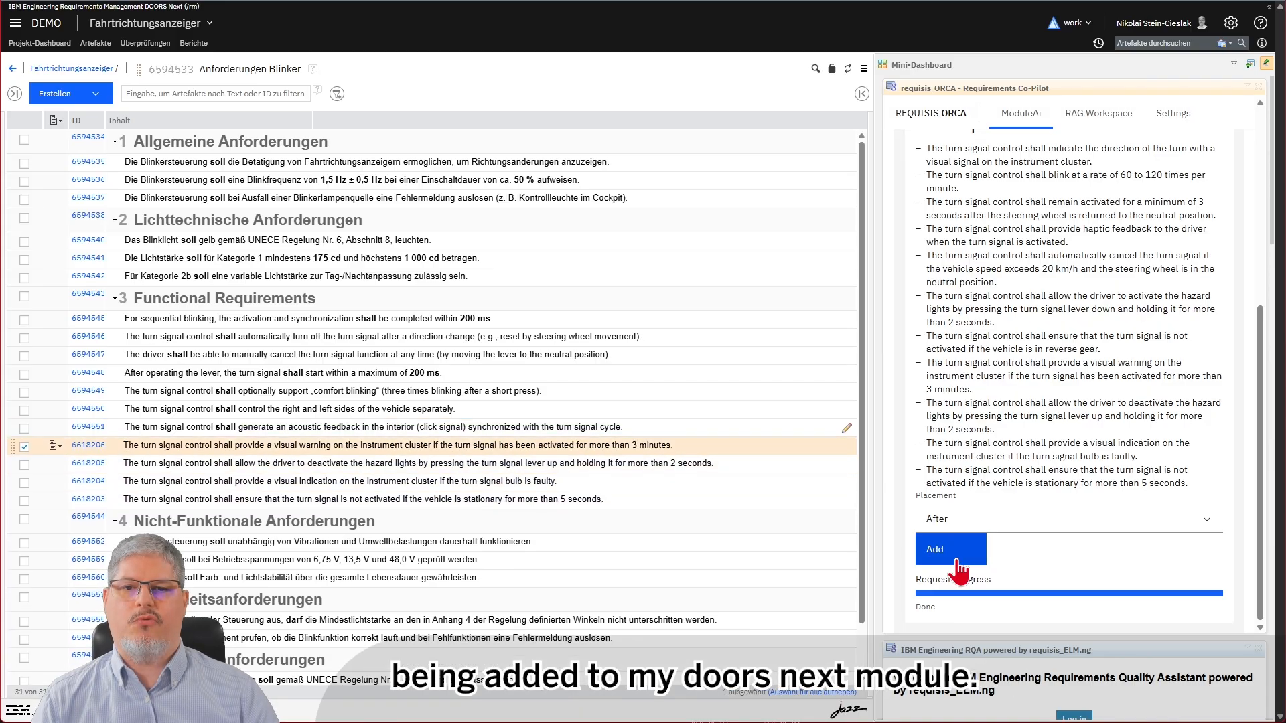
click(950, 549)
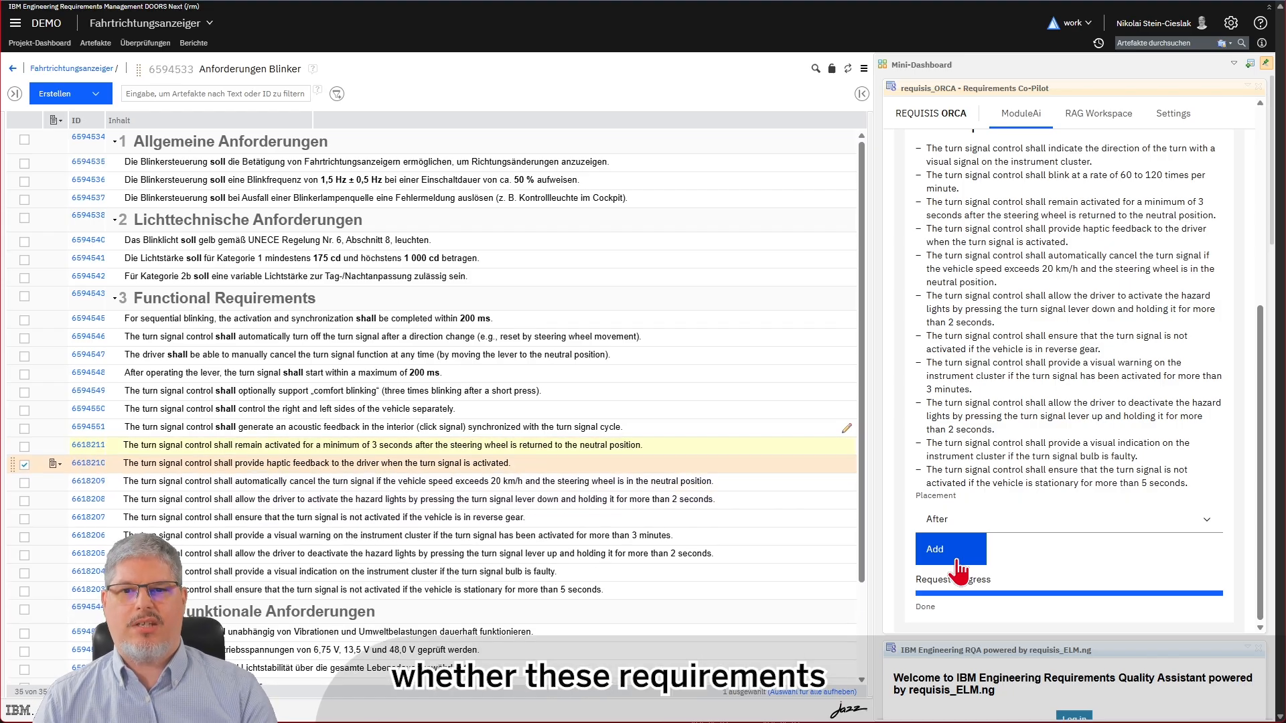
click(950, 549)
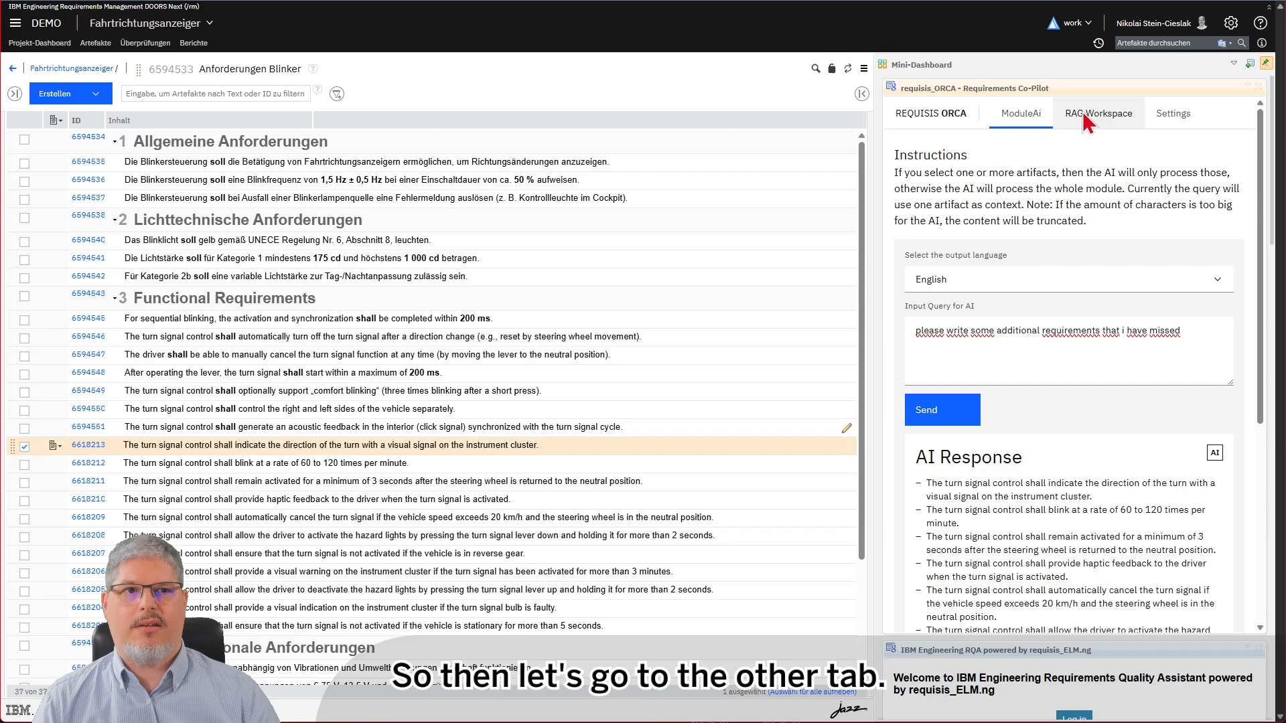
In the RAG Workspace, choose Related Requirements with the Fahrtrichtungsanzeigern law document as collection
click(1098, 113)
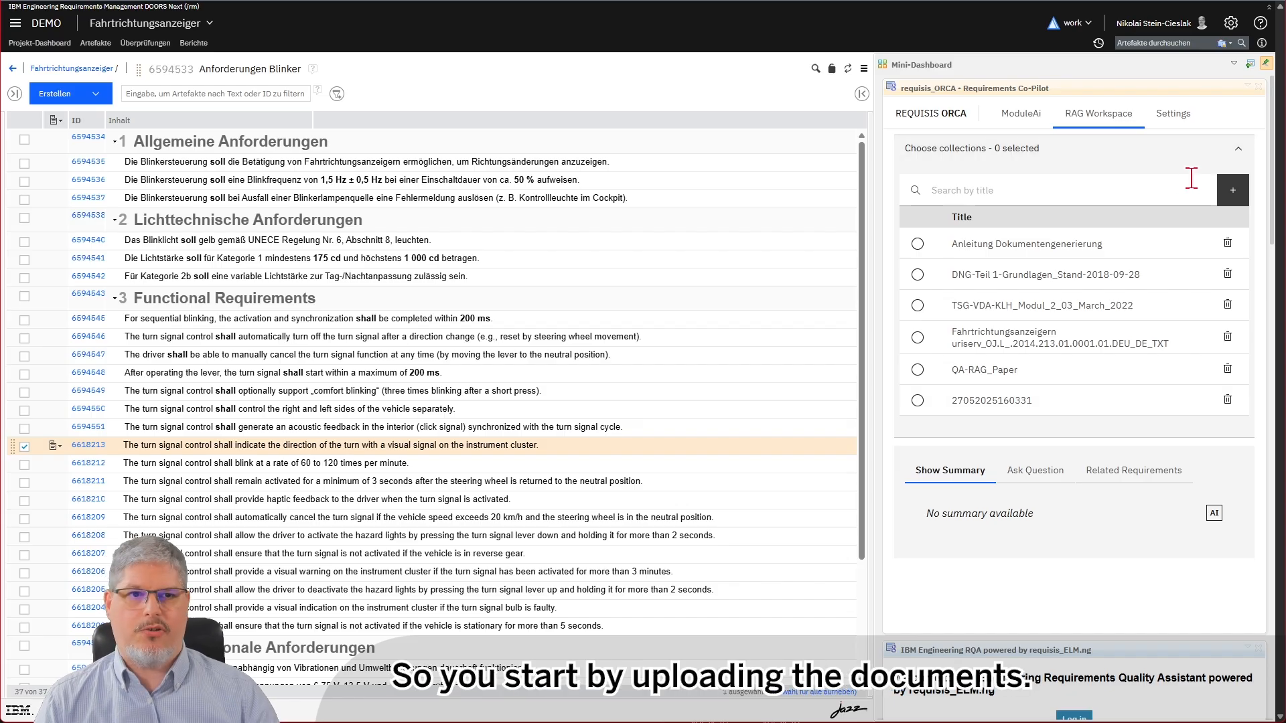
click(1233, 189)
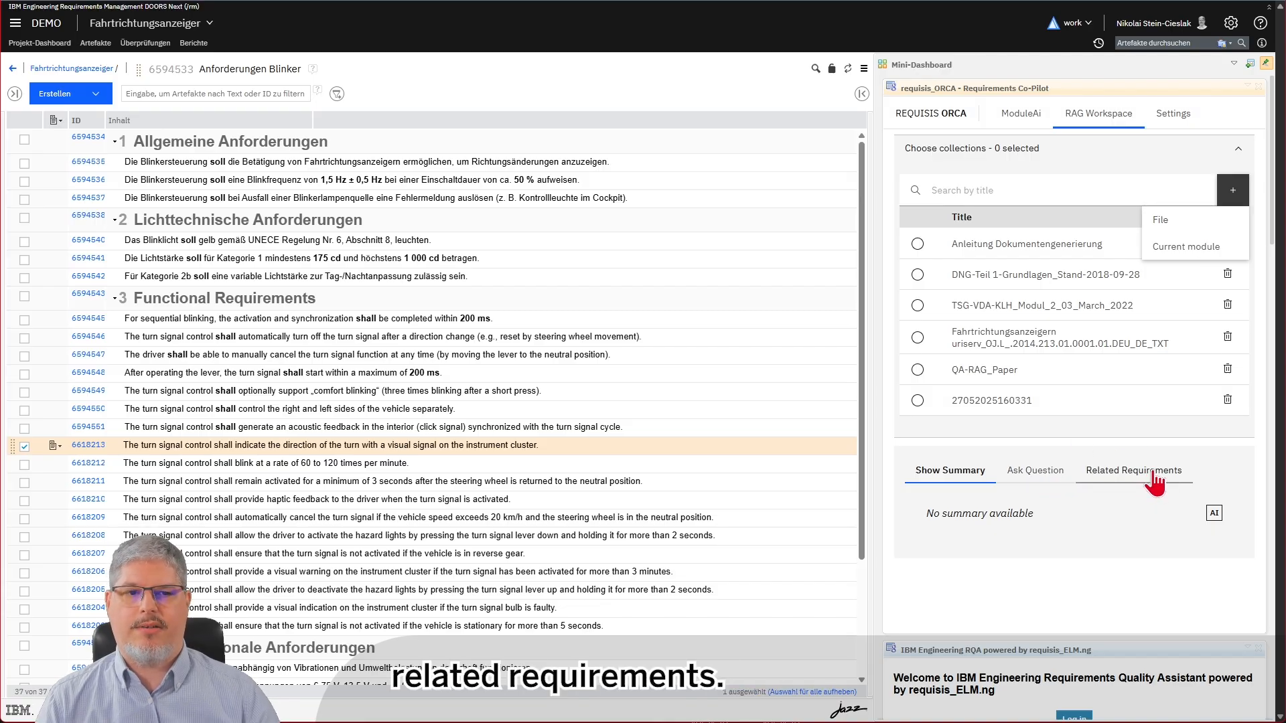
click(1133, 470)
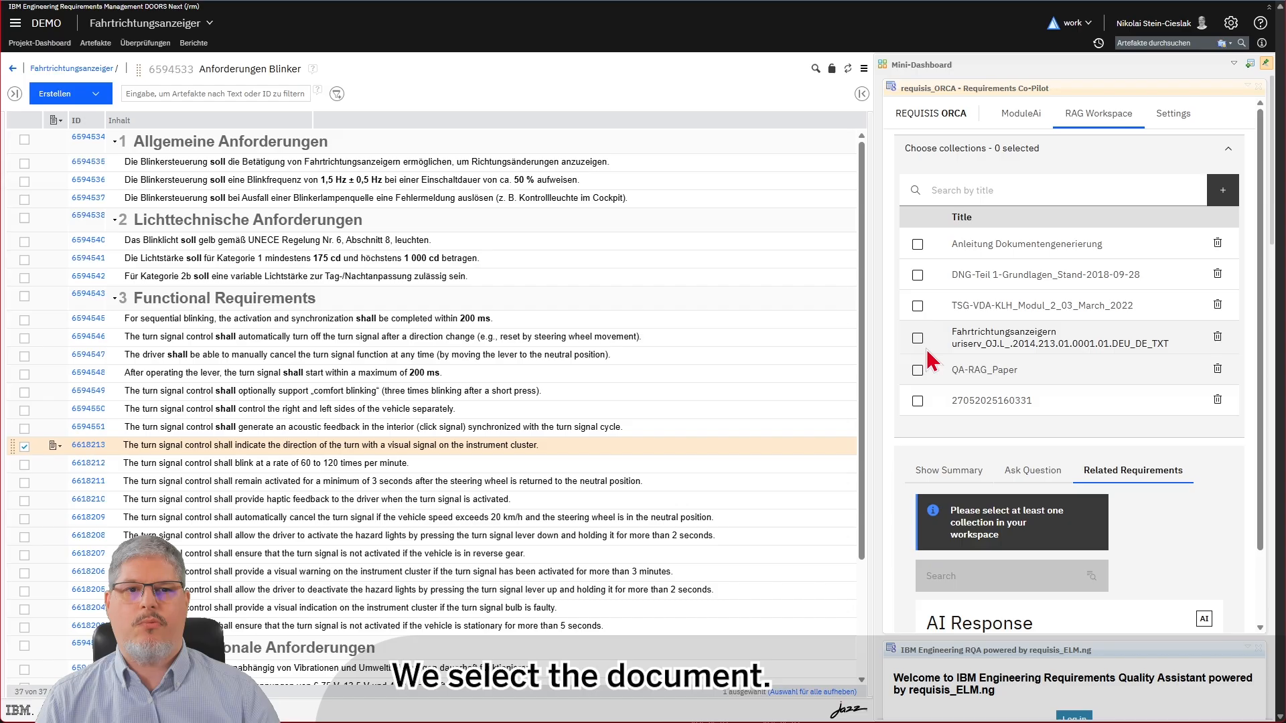
click(916, 338)
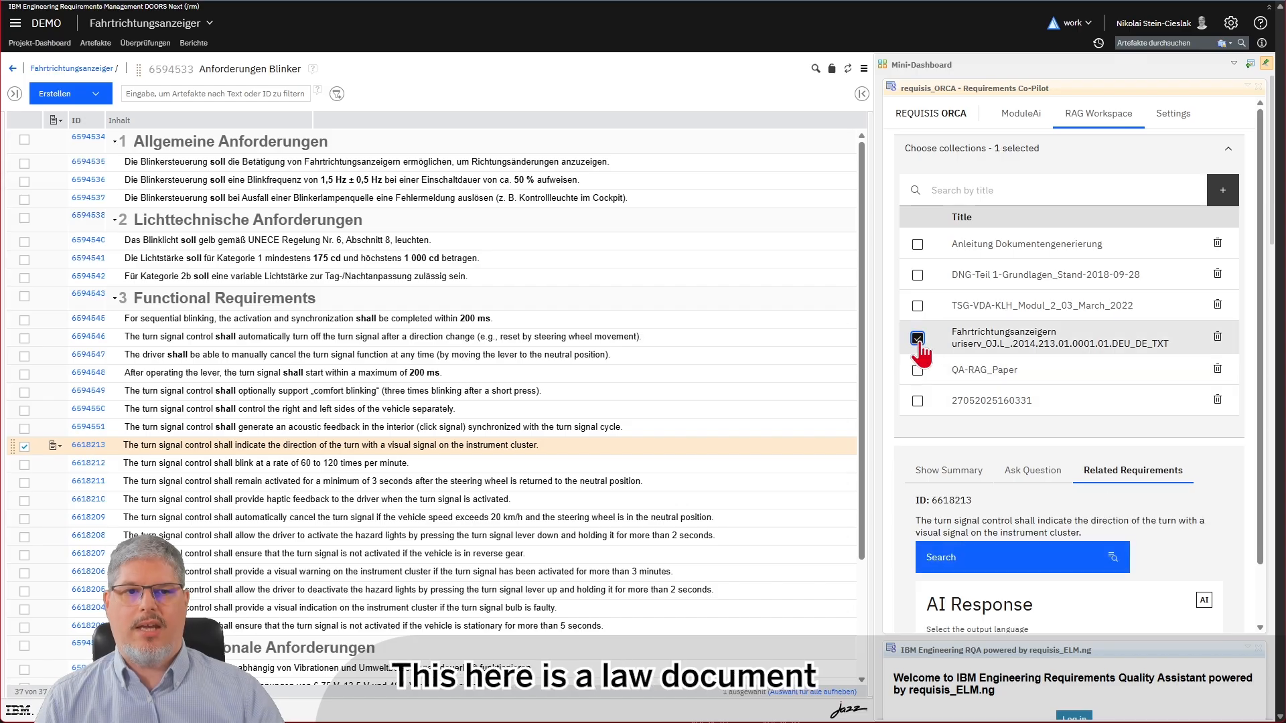
mouse_move(920, 352)
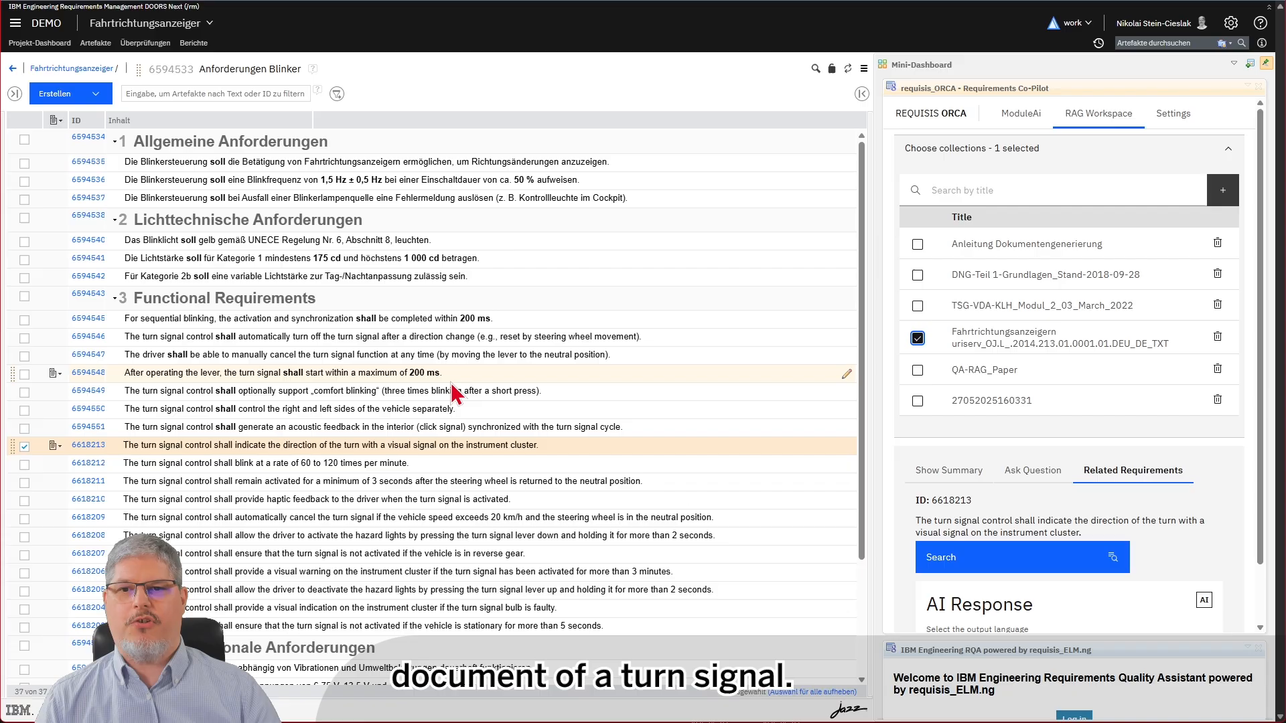
scroll(down, 3)
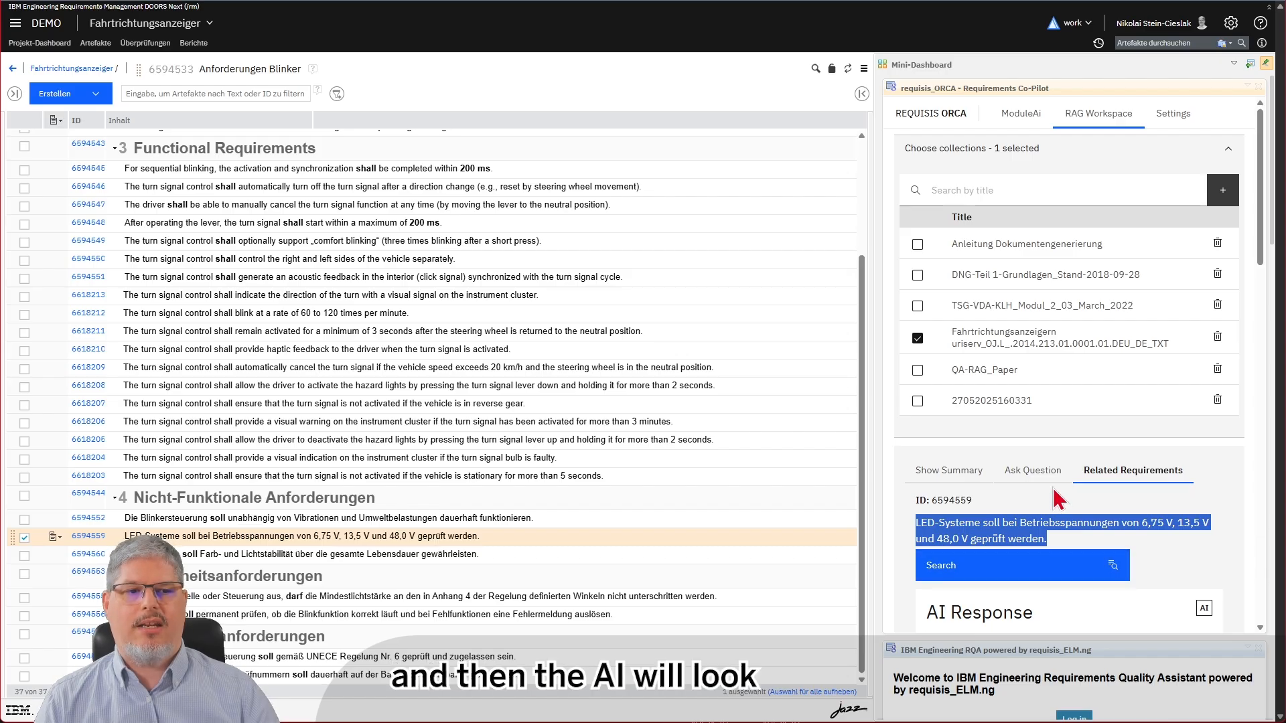
Search the law document for passages related to the LED-Systeme voltage requirement
click(1021, 564)
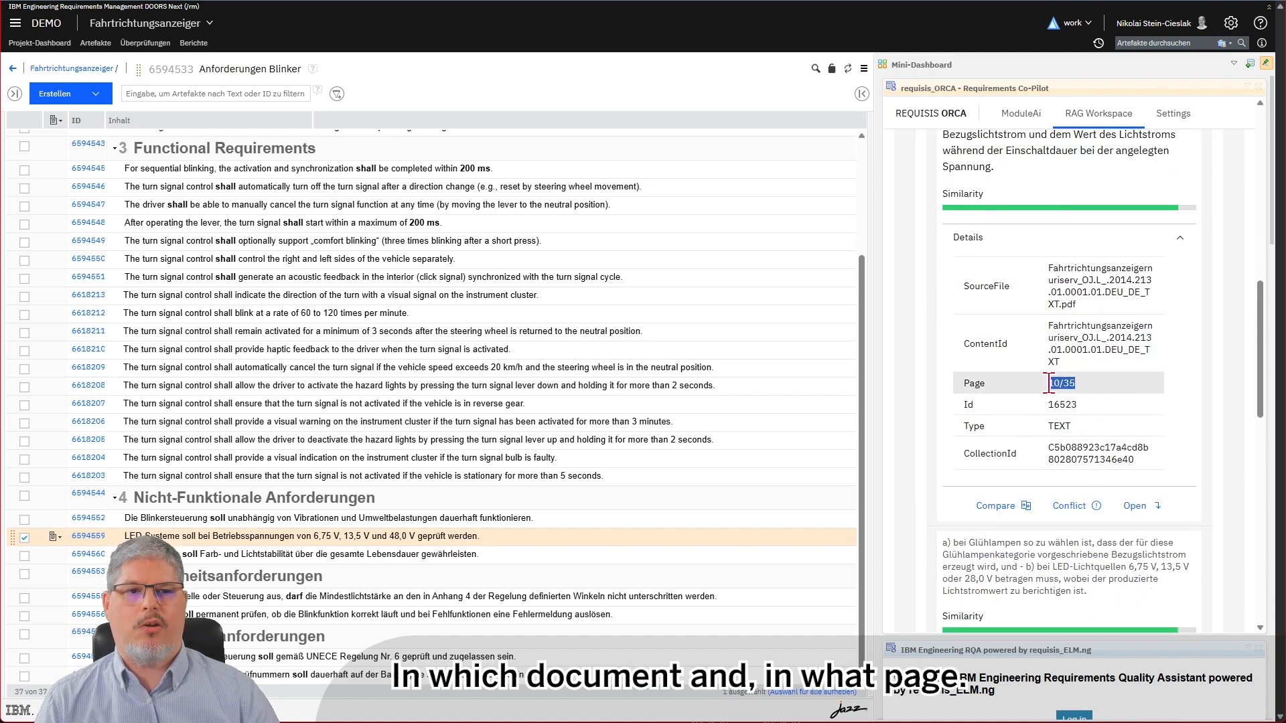
mouse_move(1075, 505)
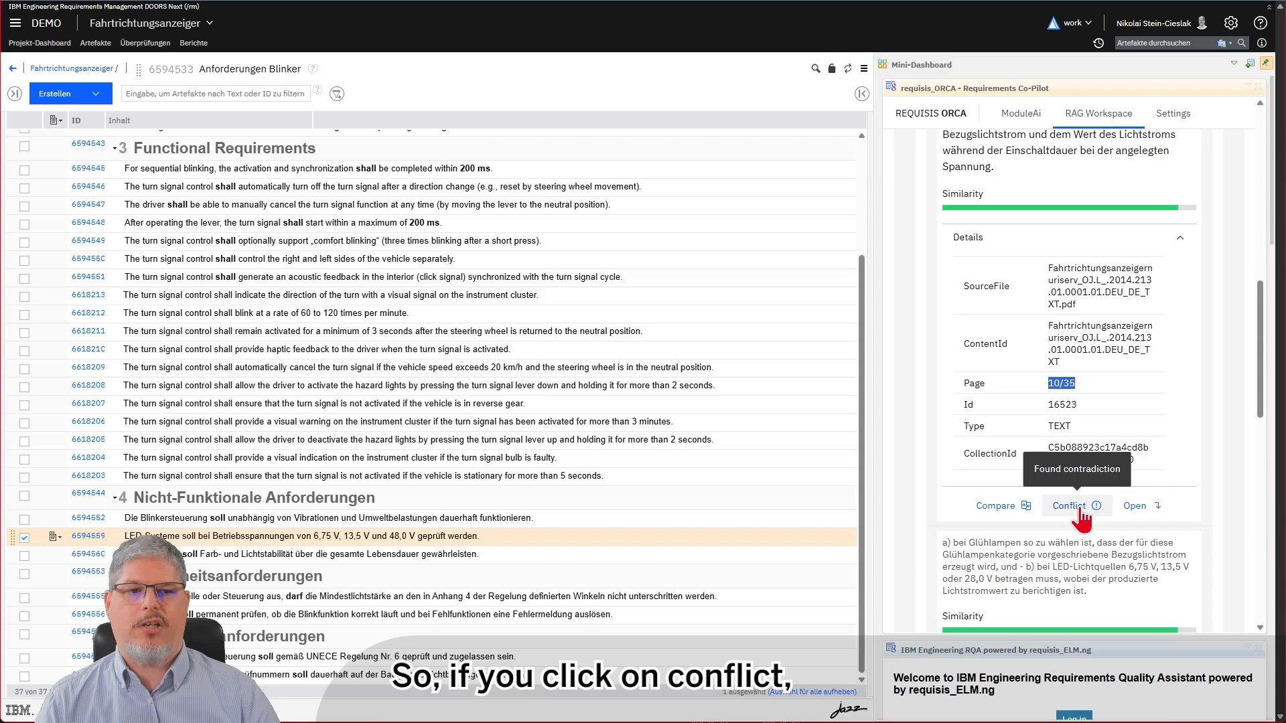
click(1069, 505)
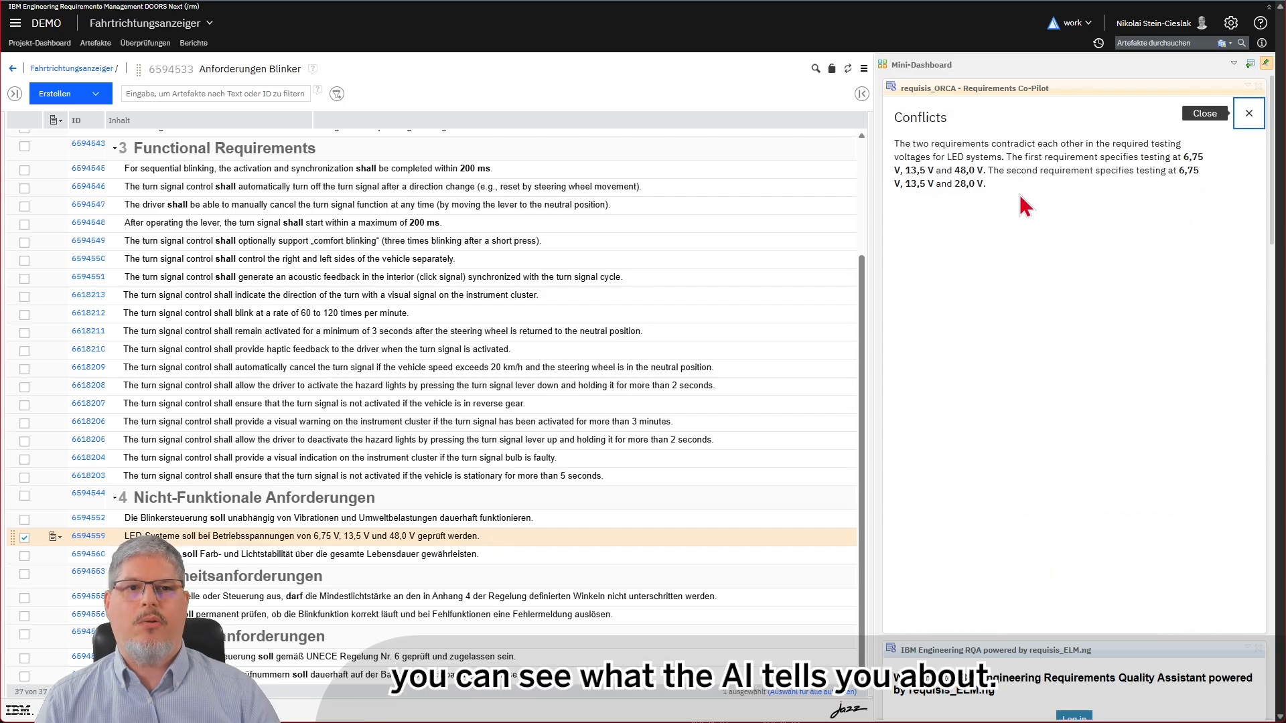
mouse_move(1070, 194)
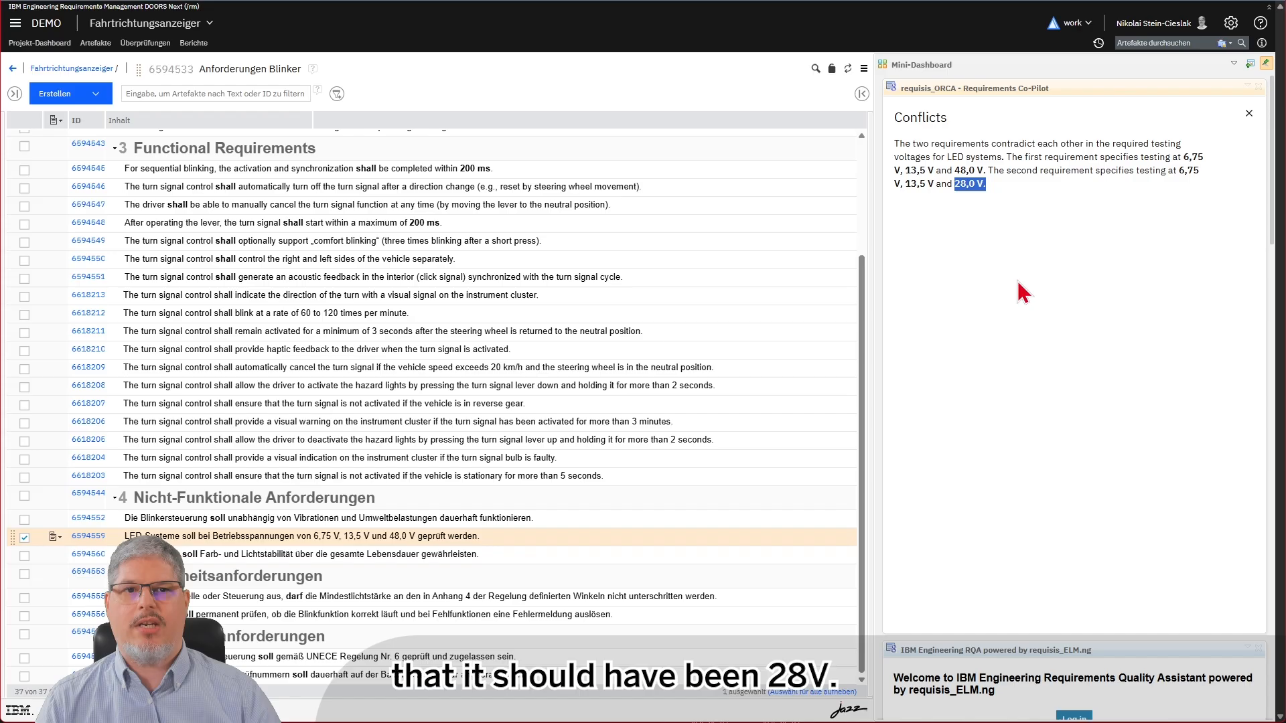
mouse_move(970, 337)
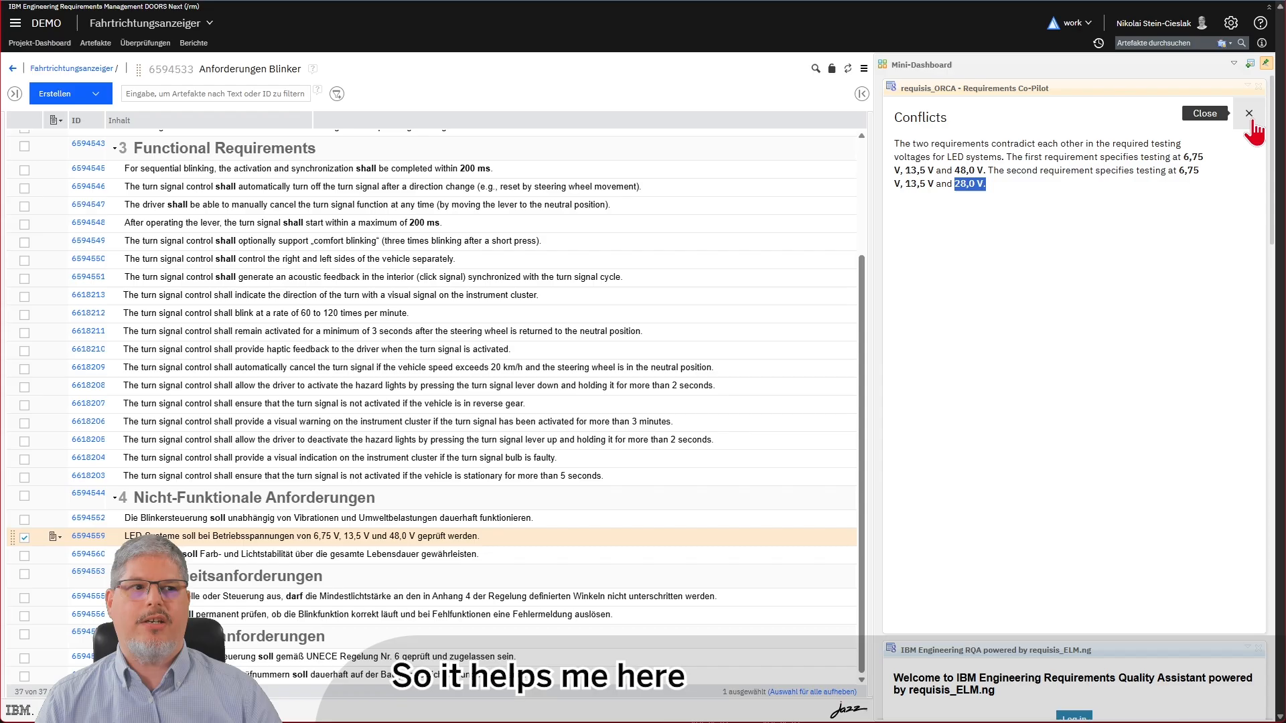
click(1247, 112)
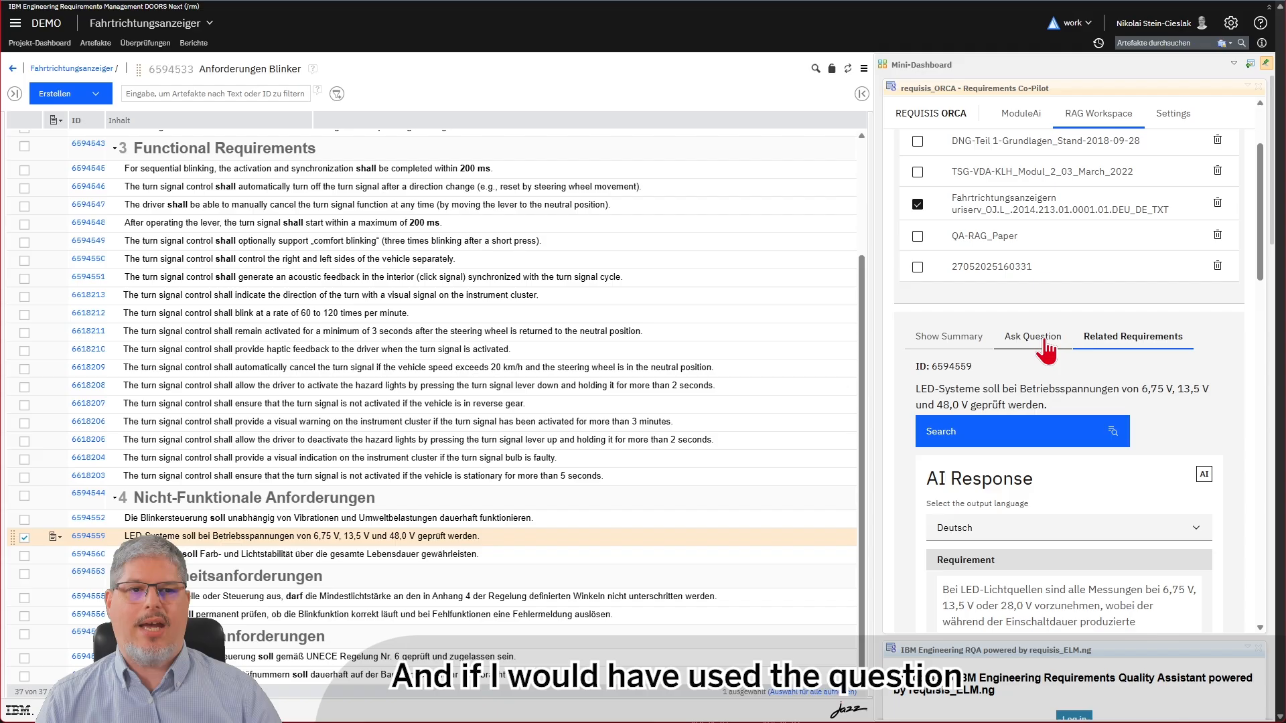
Ask the law document 'What are the voltages for led lights?' and review the 6,75 V, 13,5 V, 28,0 V answer
click(1033, 336)
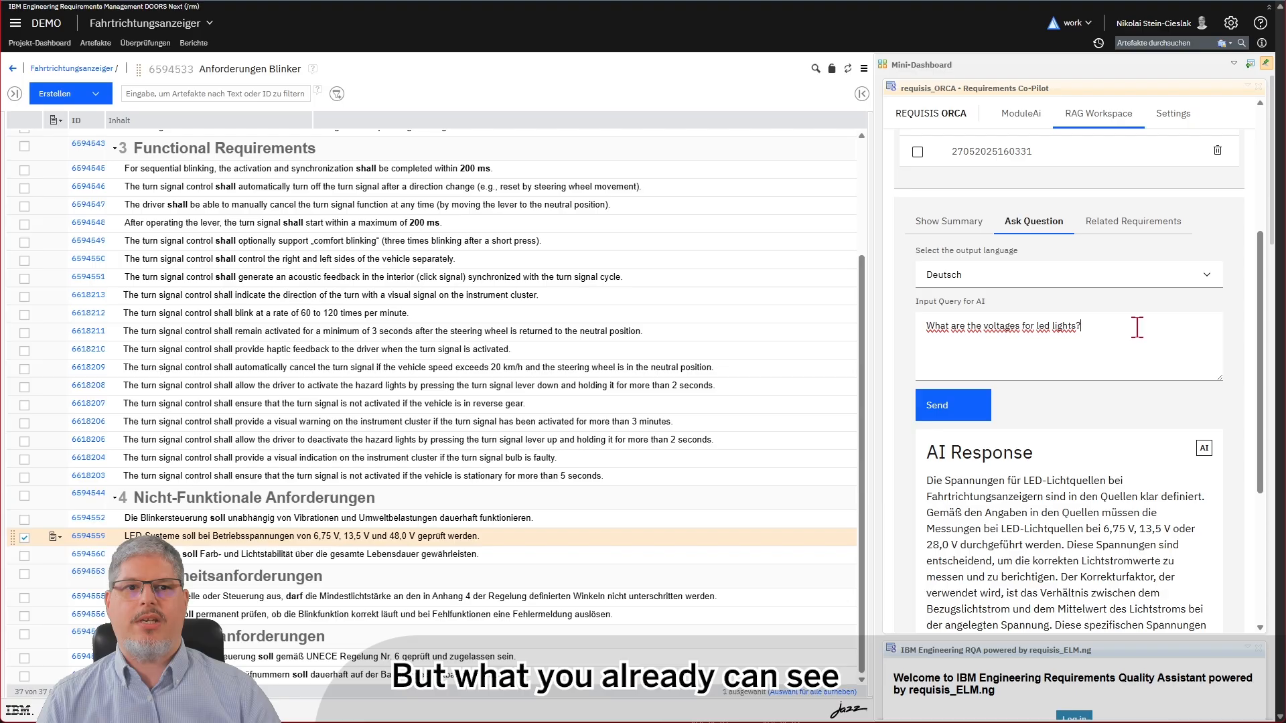
triple_click(1002, 325)
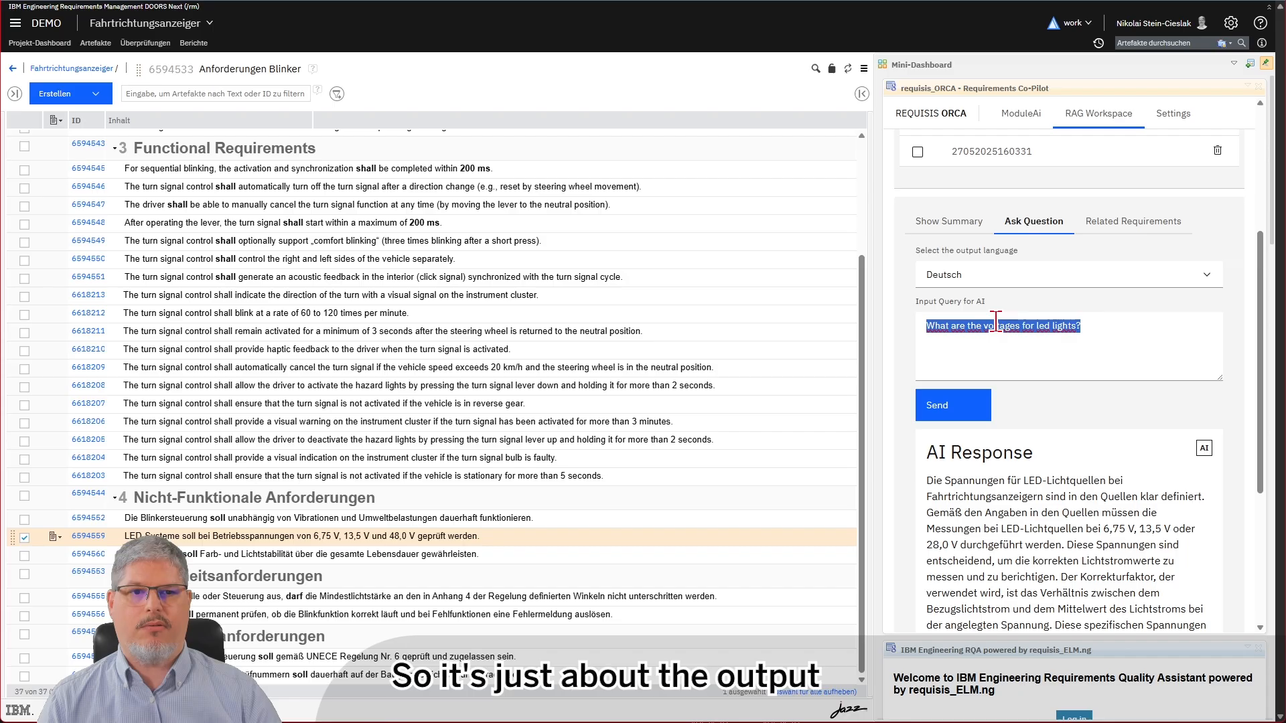
mouse_move(1057, 476)
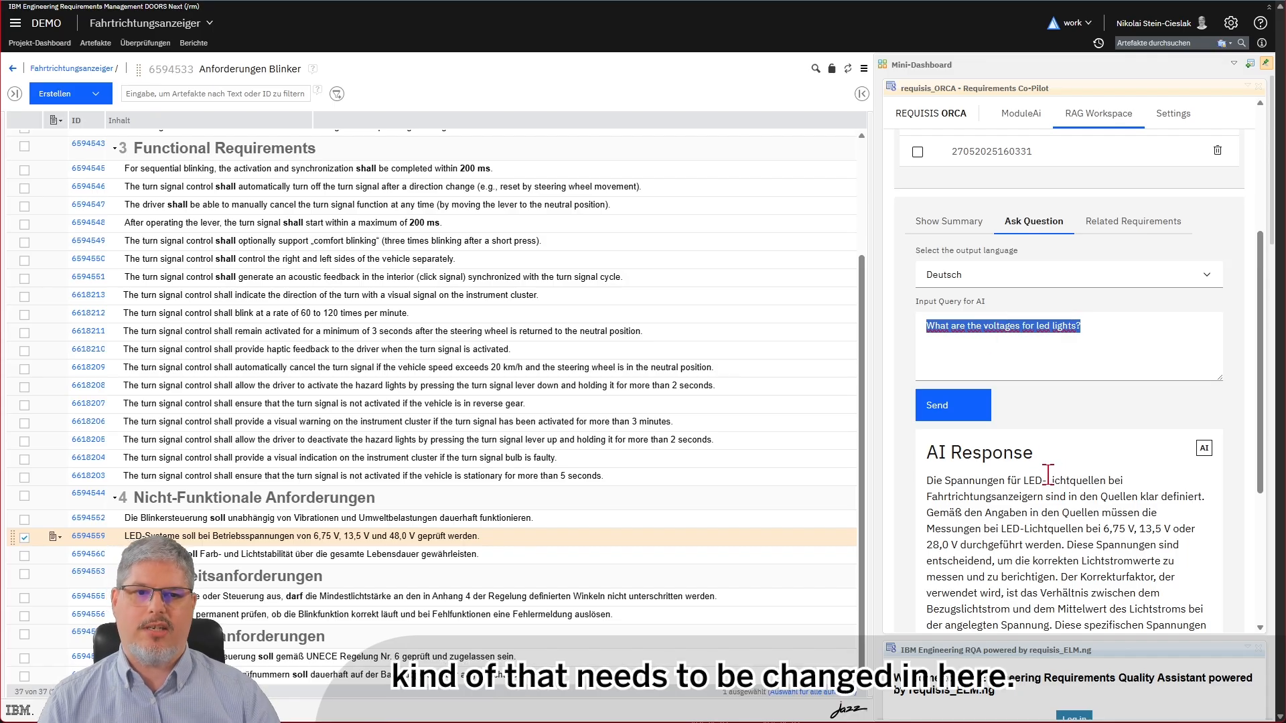
scroll(down, 3)
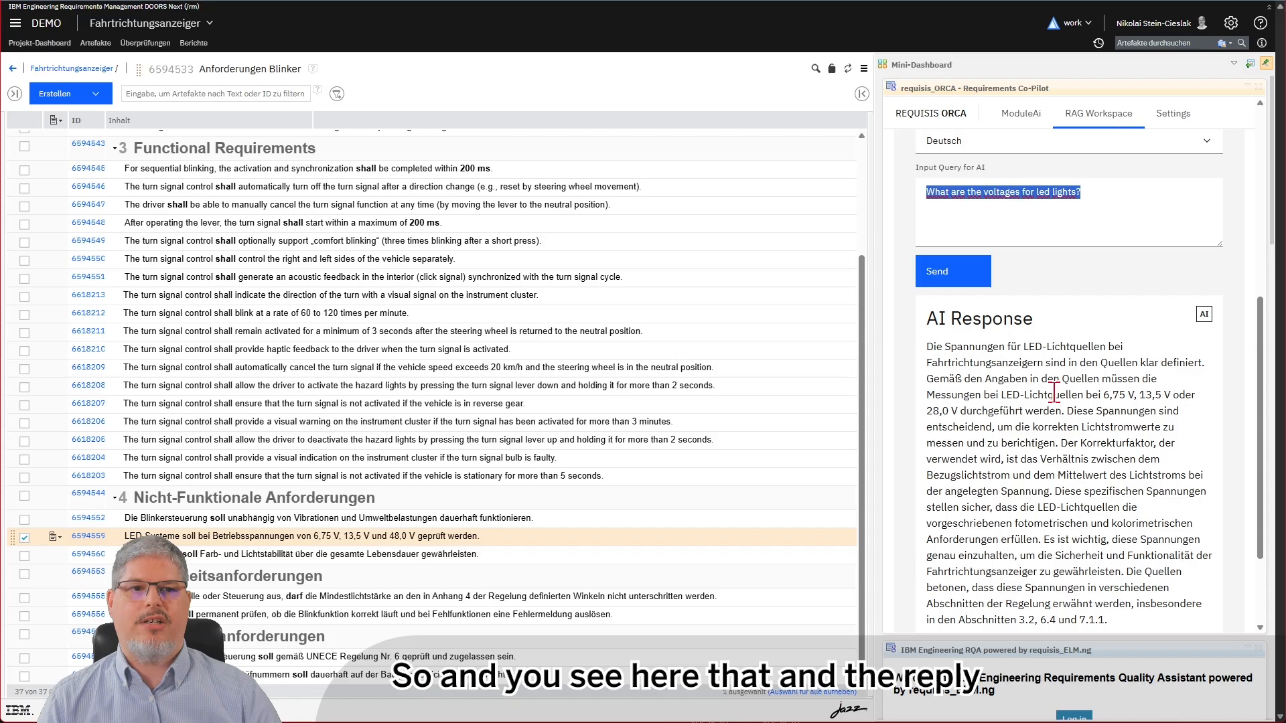